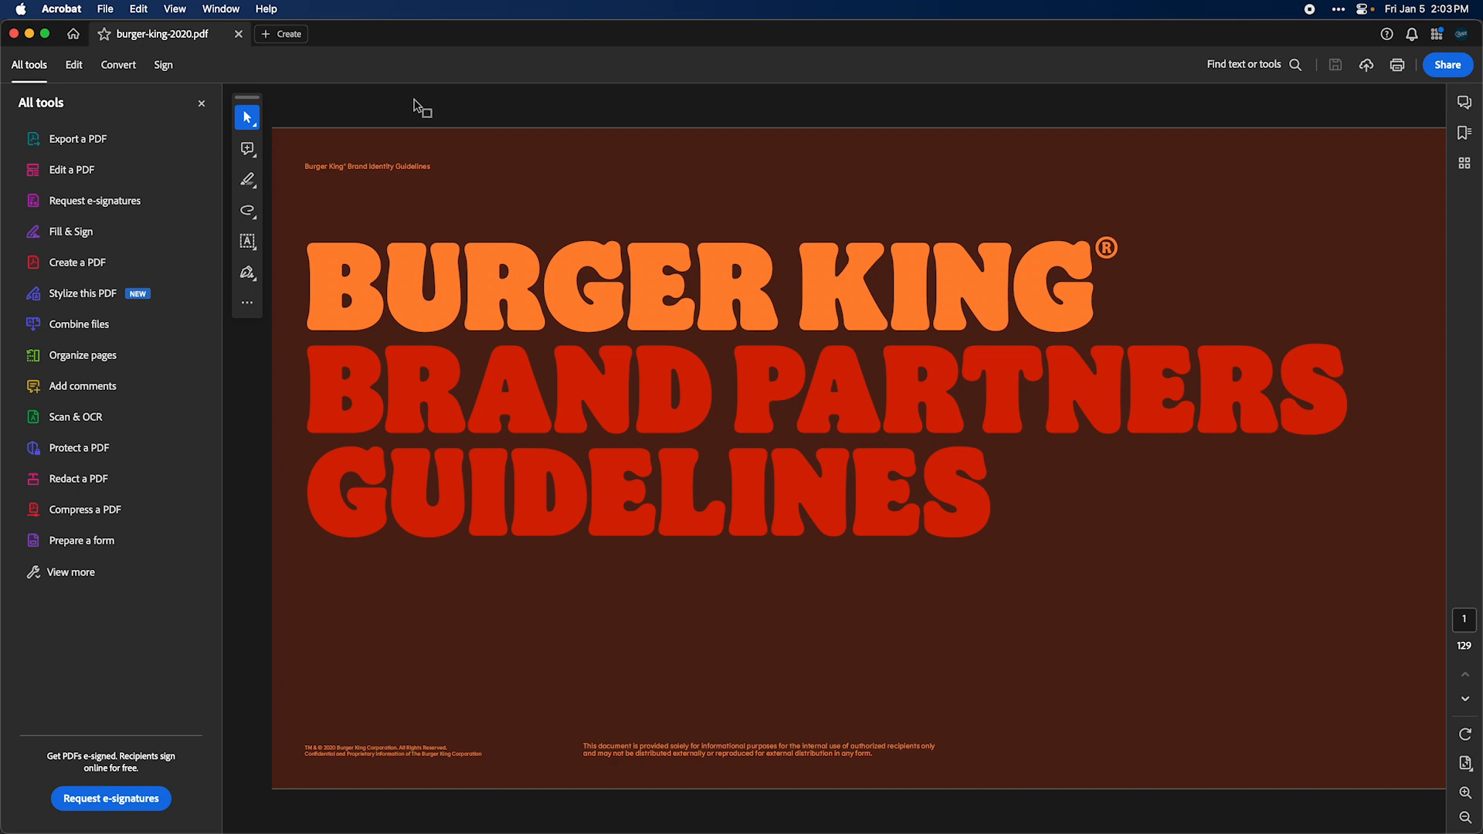
mouse_move(417, 105)
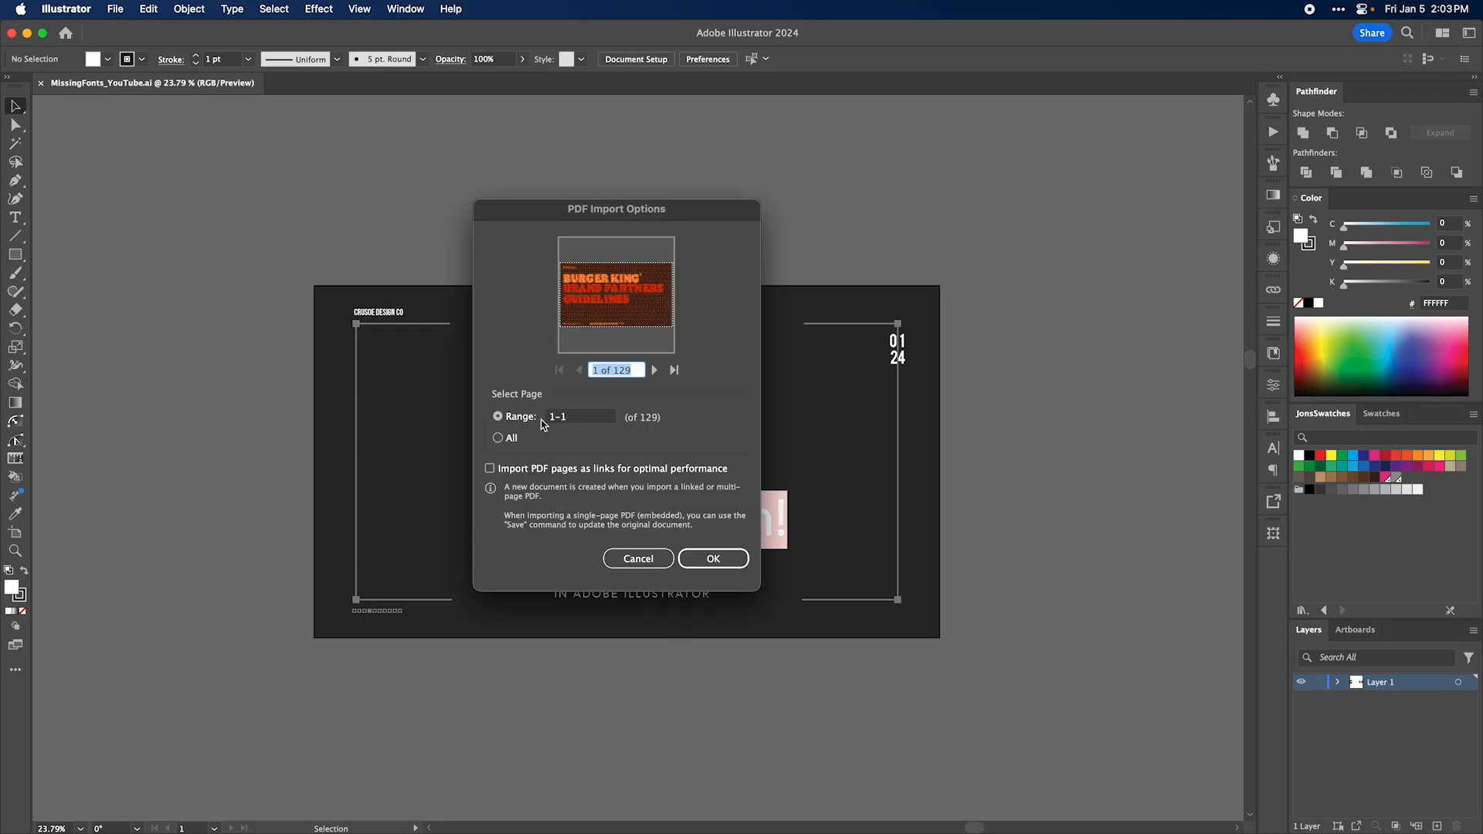
Import the Burger King PDF's first page and dismiss the missing Flame fonts warning
click(712, 558)
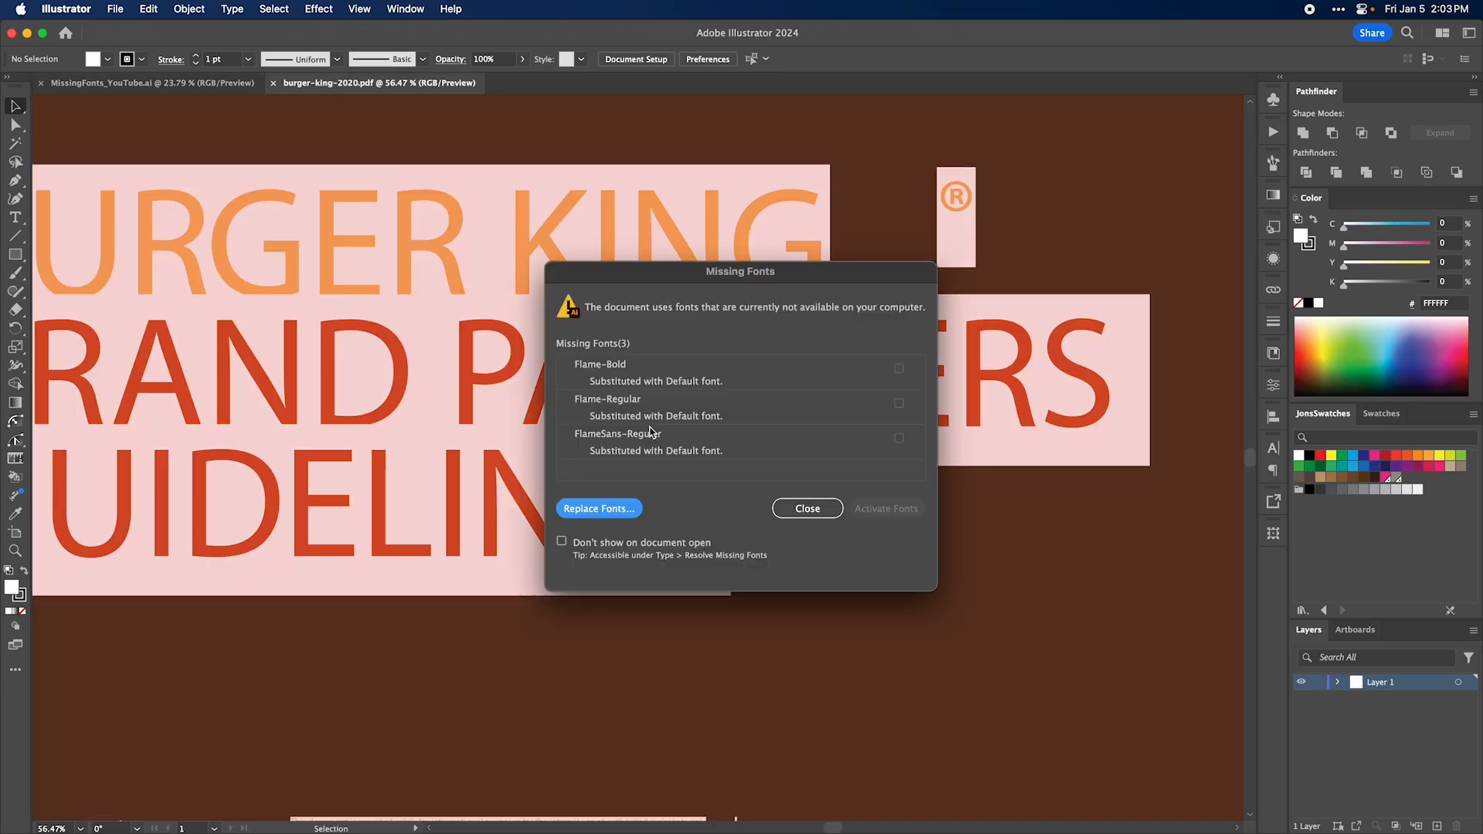
click(805, 508)
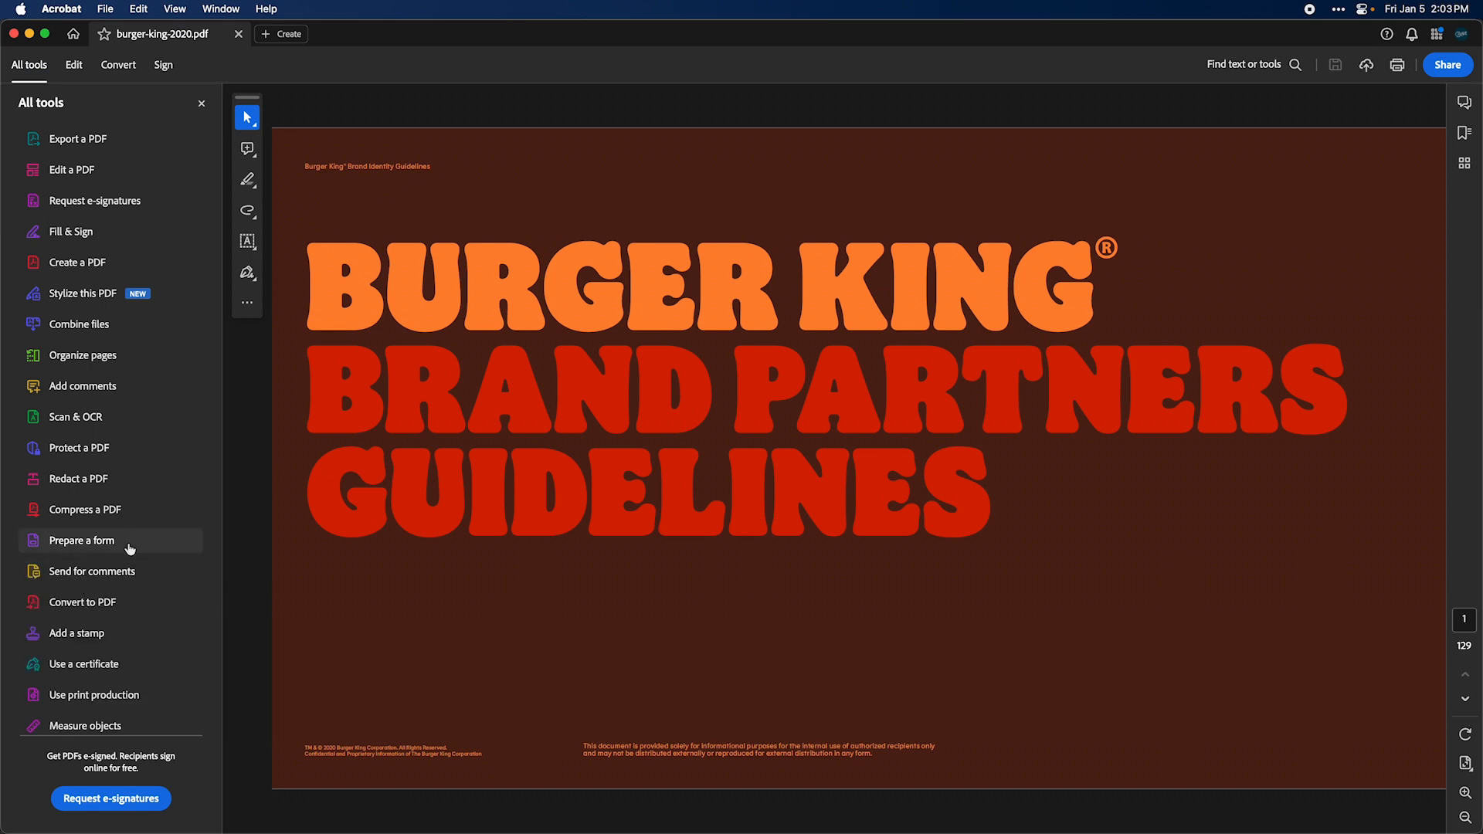
Apply Flattener Preview with all text and strokes converted to outlines
click(93, 695)
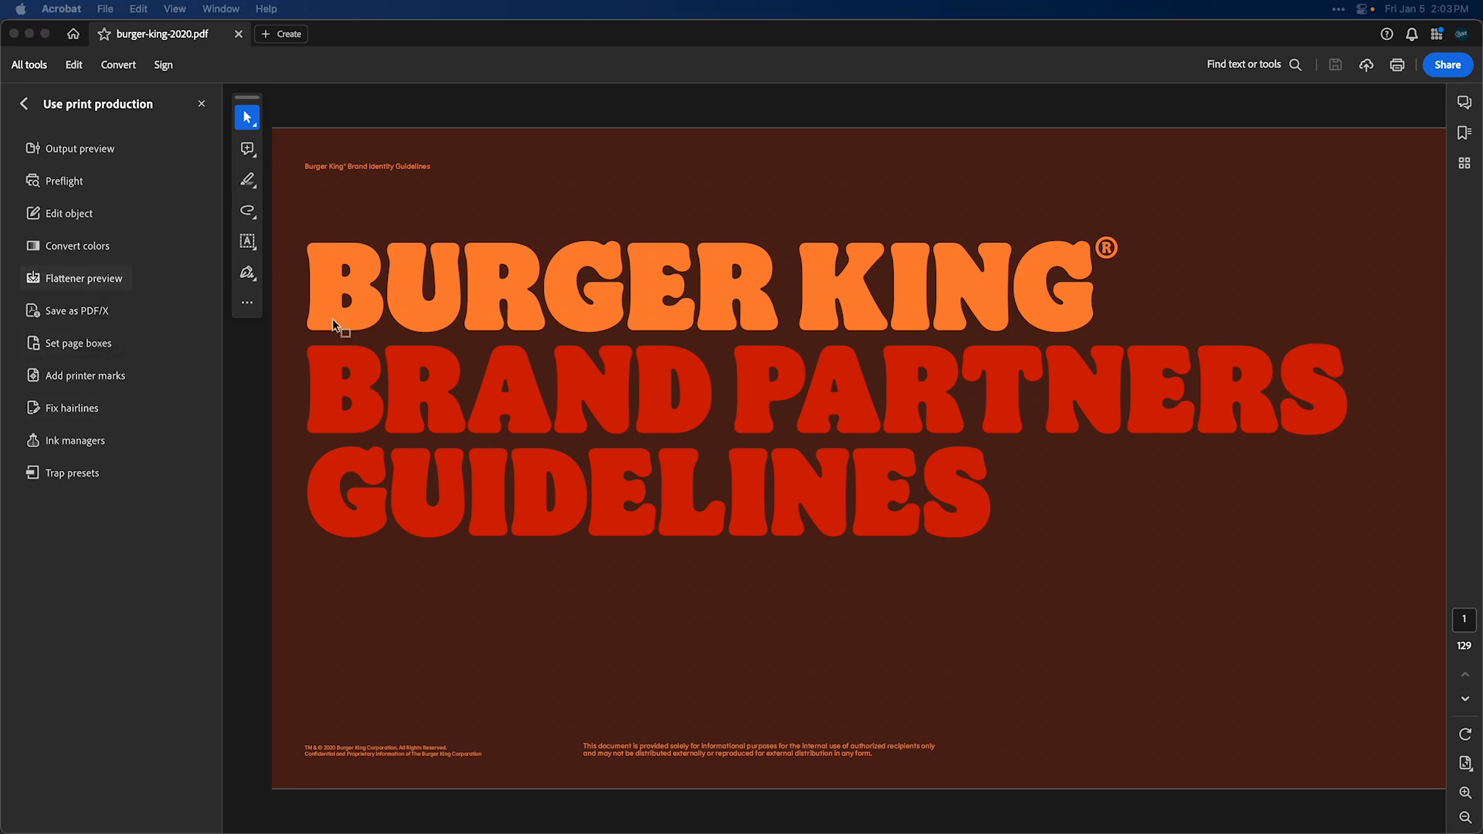
click(83, 278)
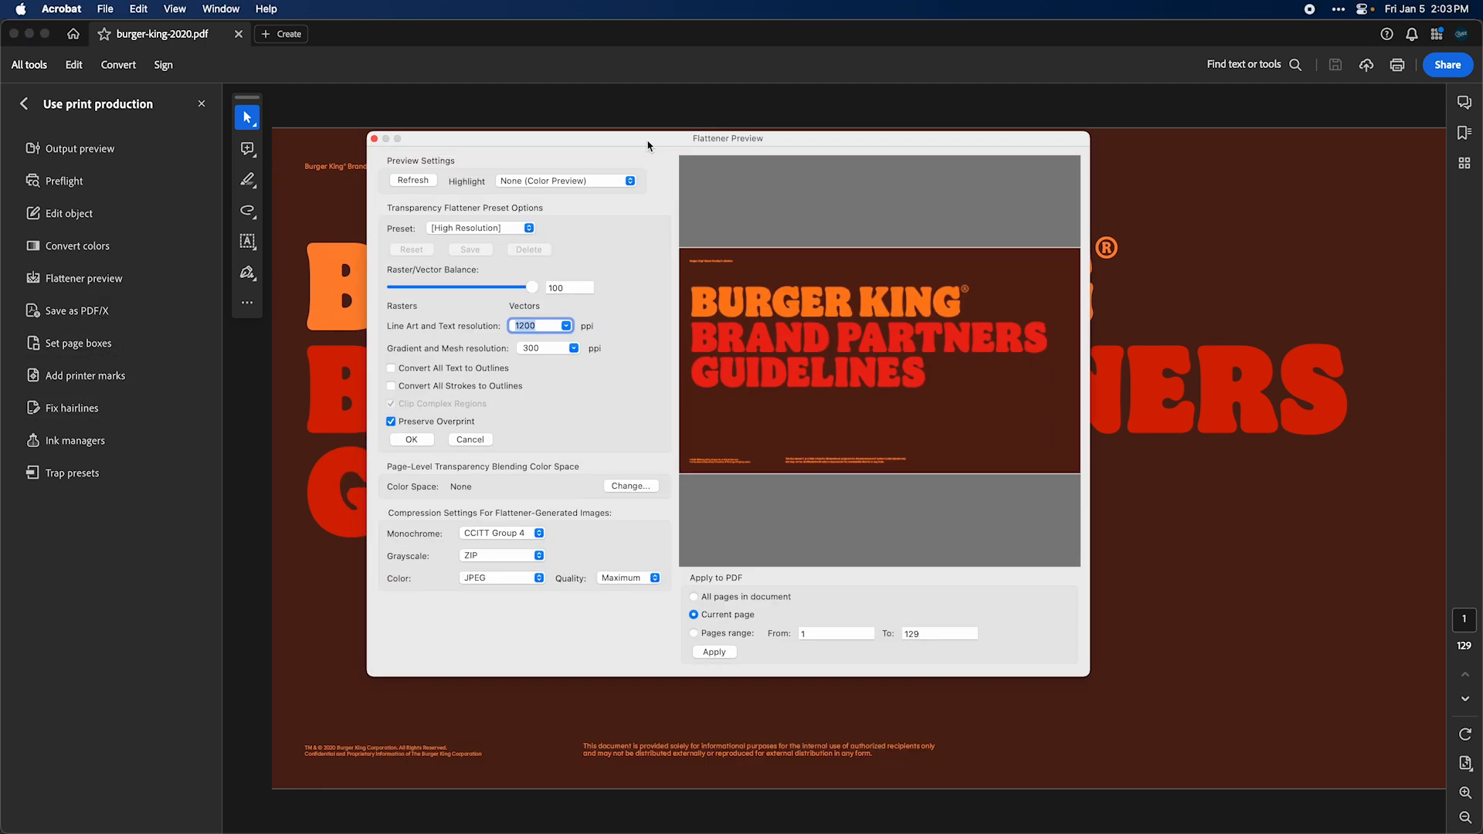
click(391, 386)
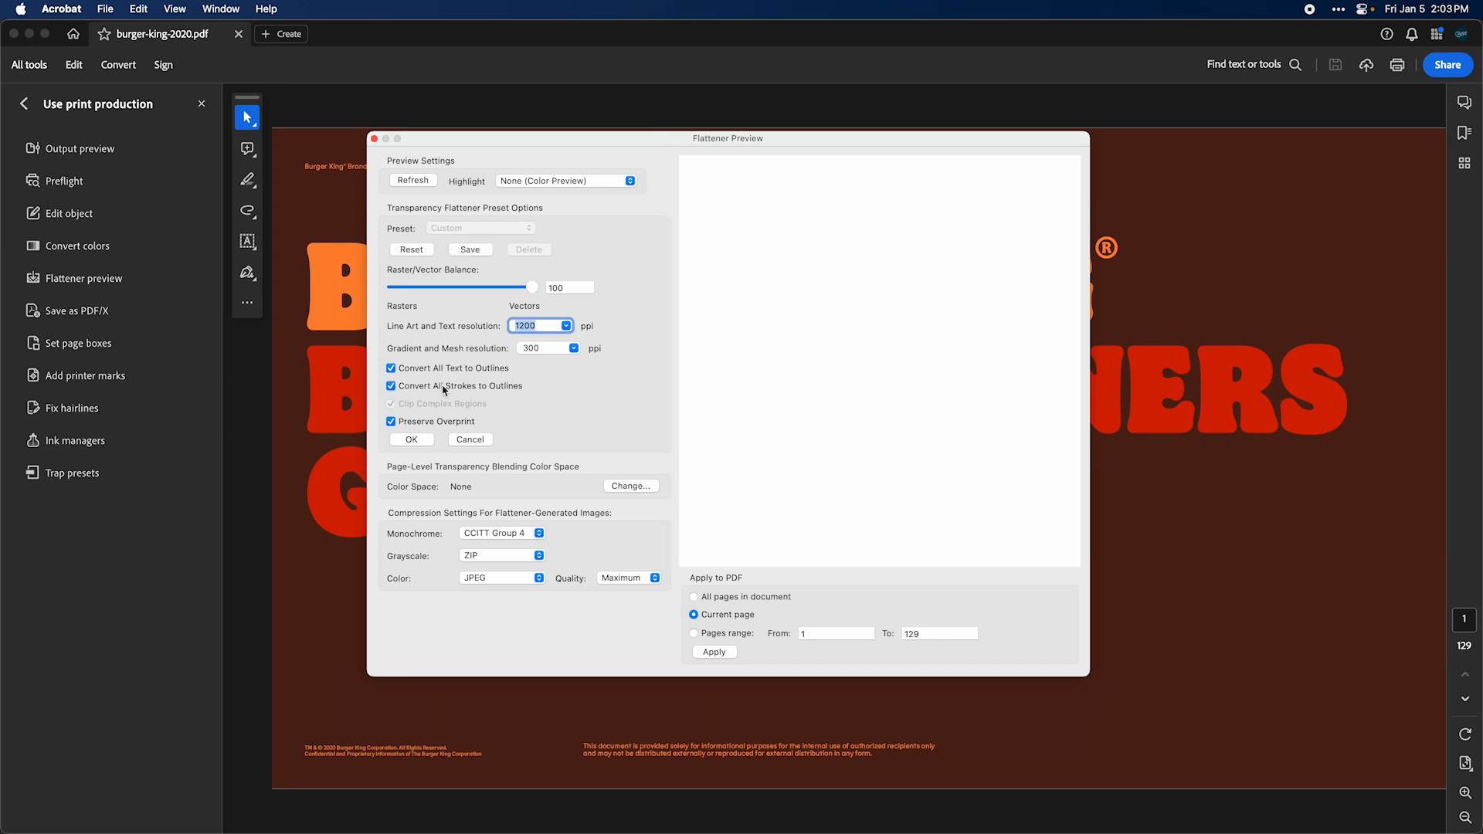
mouse_move(728, 603)
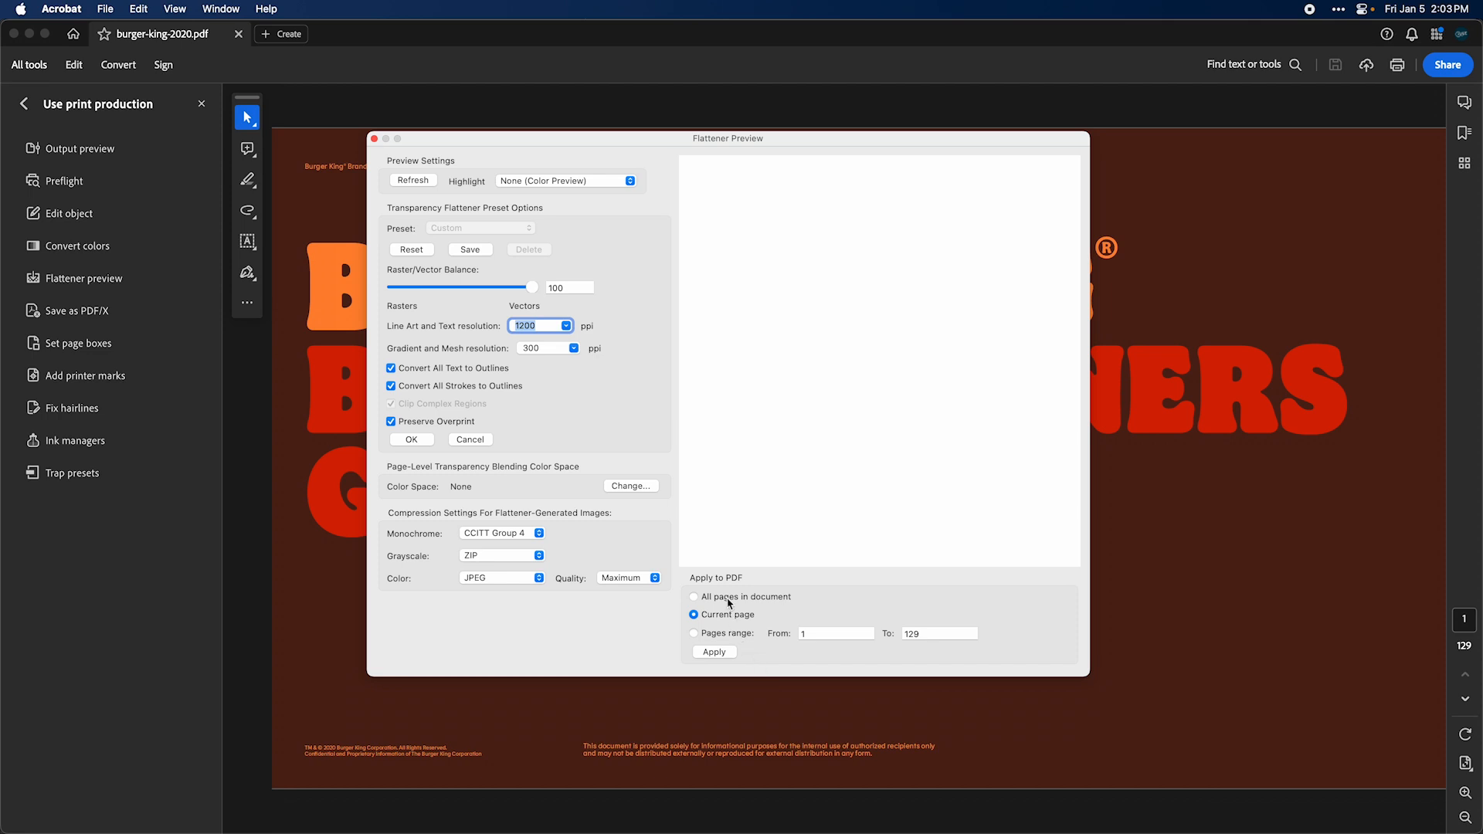
click(713, 652)
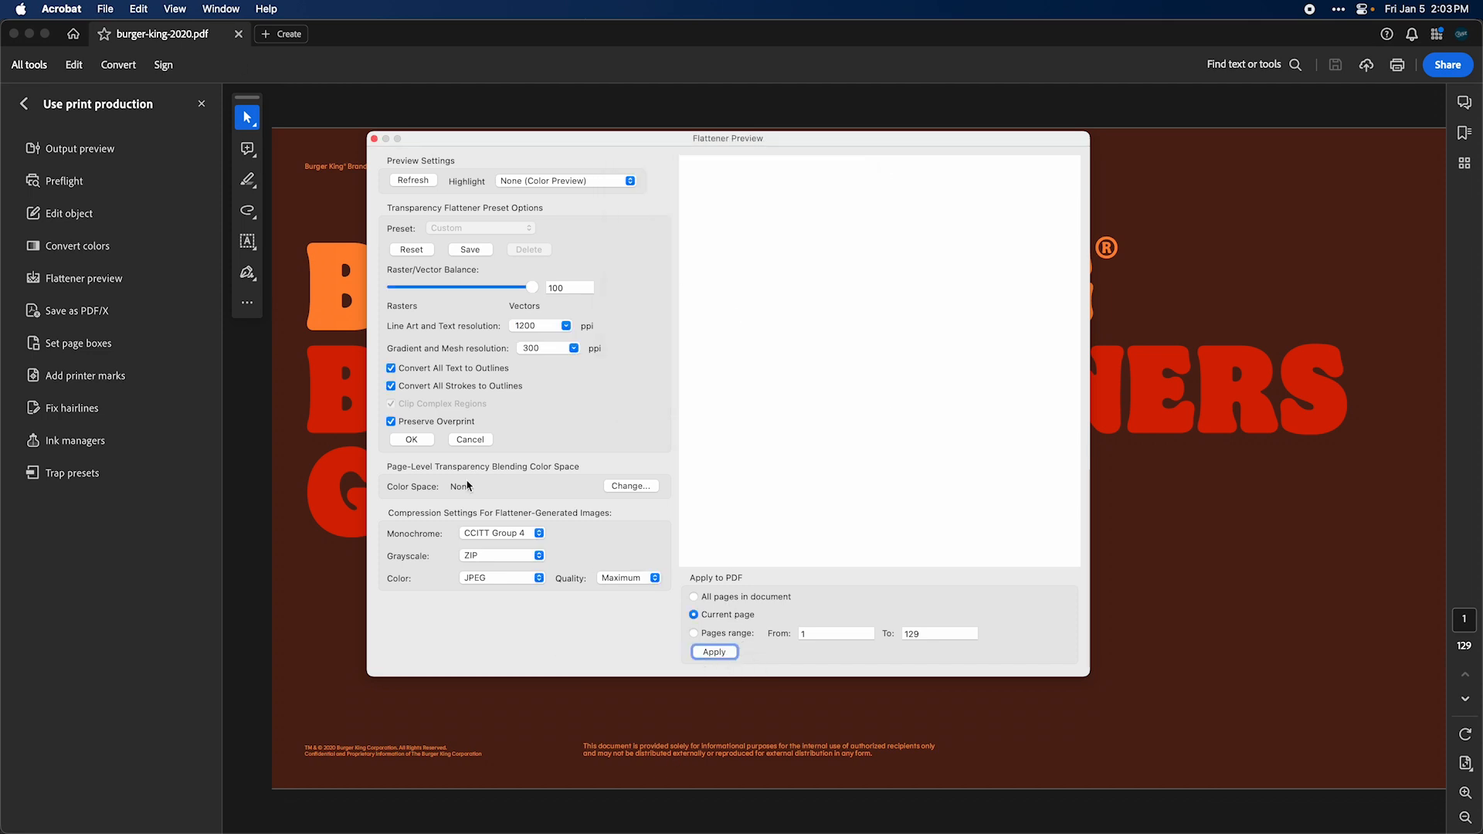
click(105, 8)
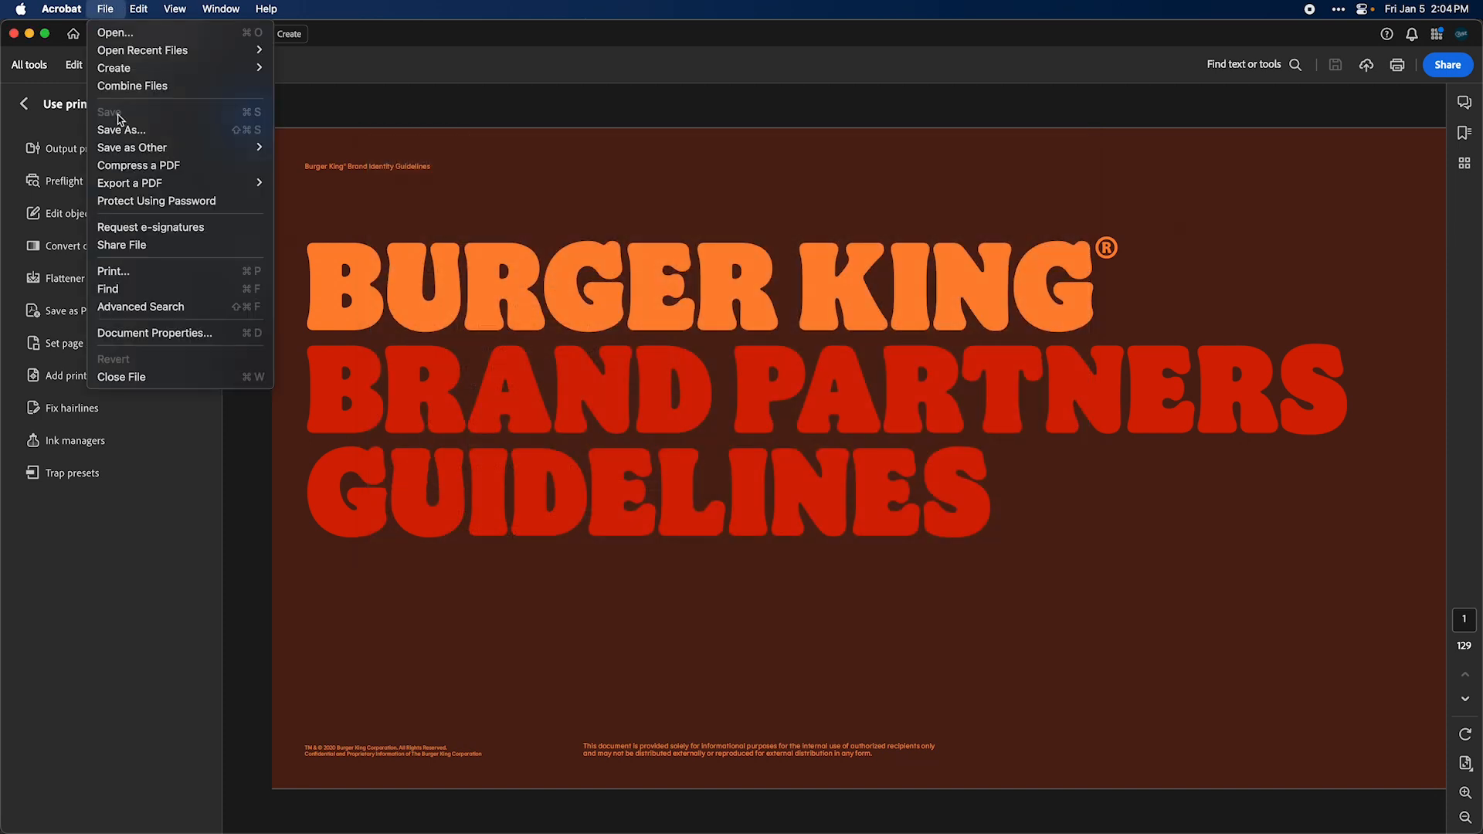
Save a copy of the flattened PDF to the Desktop
click(132, 146)
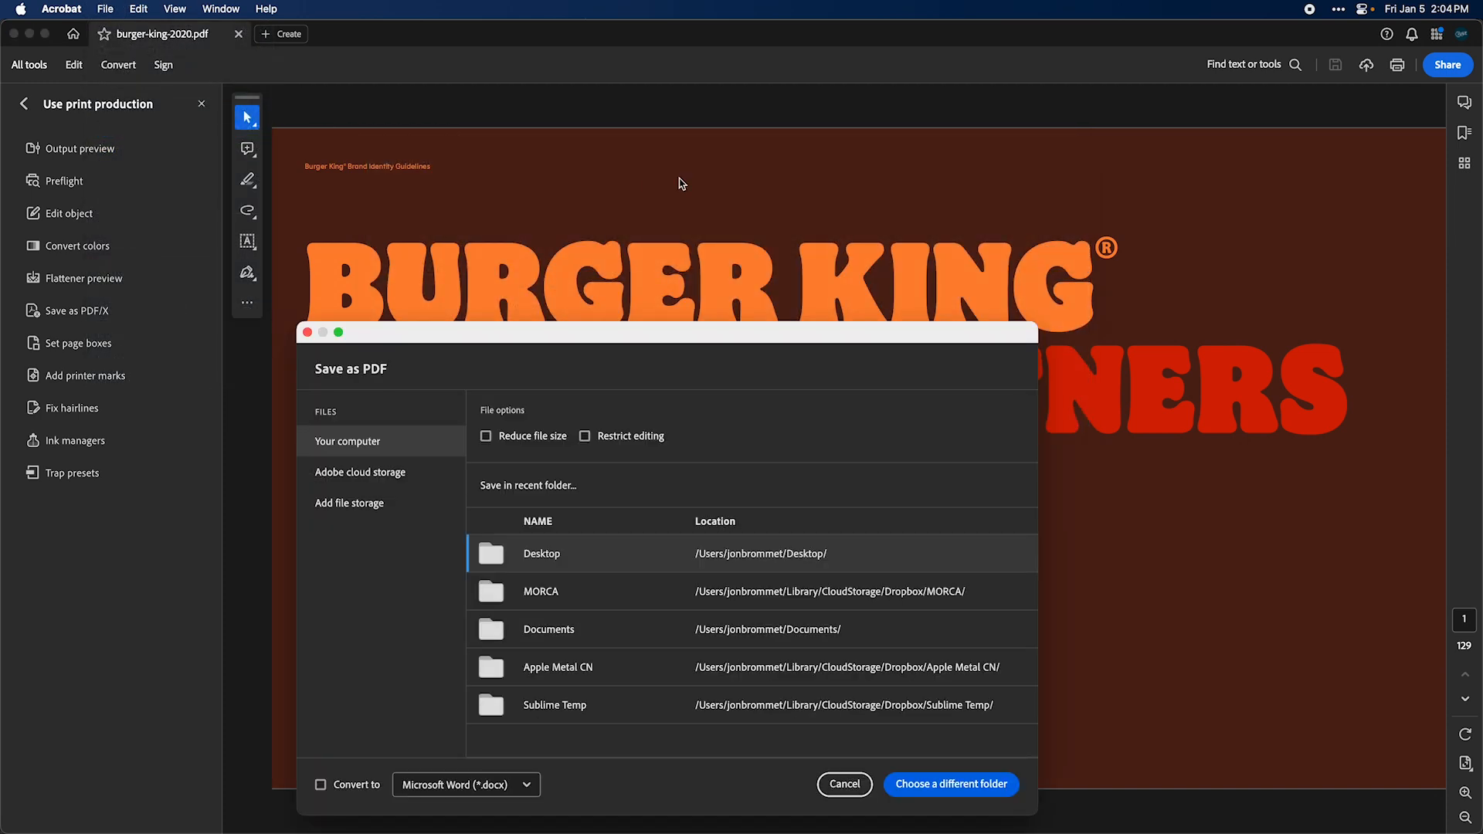
click(949, 783)
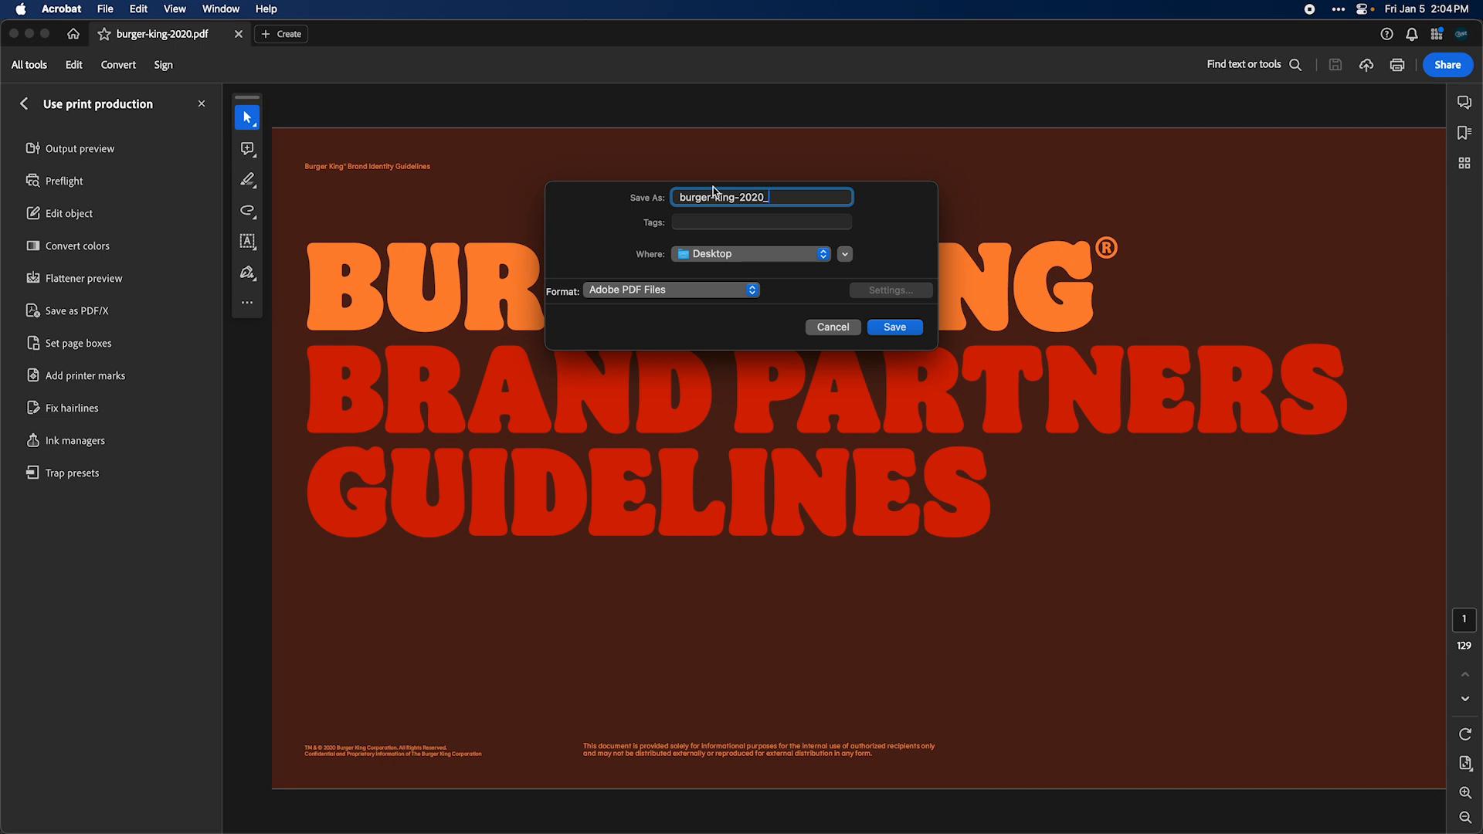
click(892, 326)
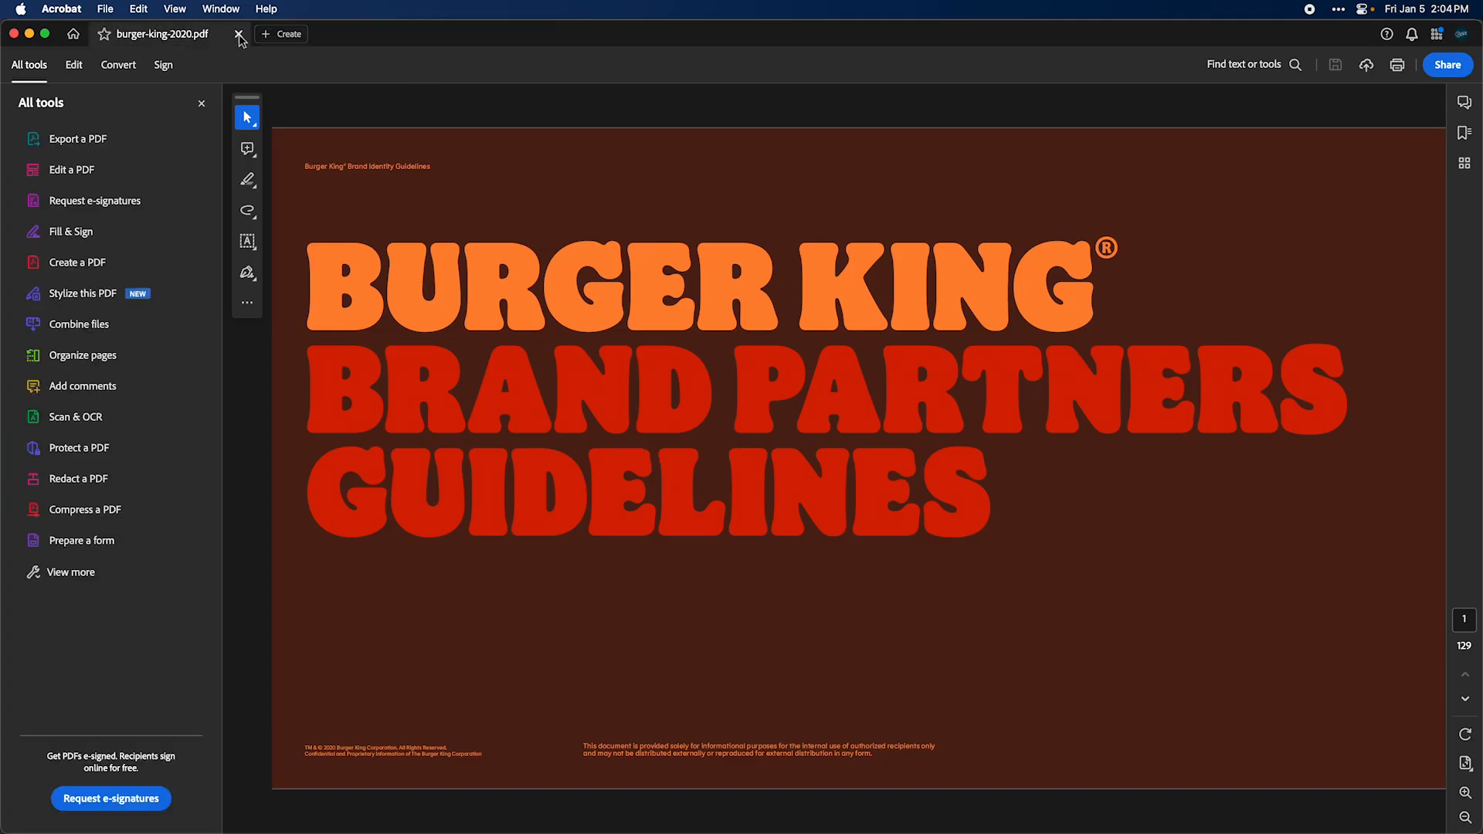
mouse_move(561, 443)
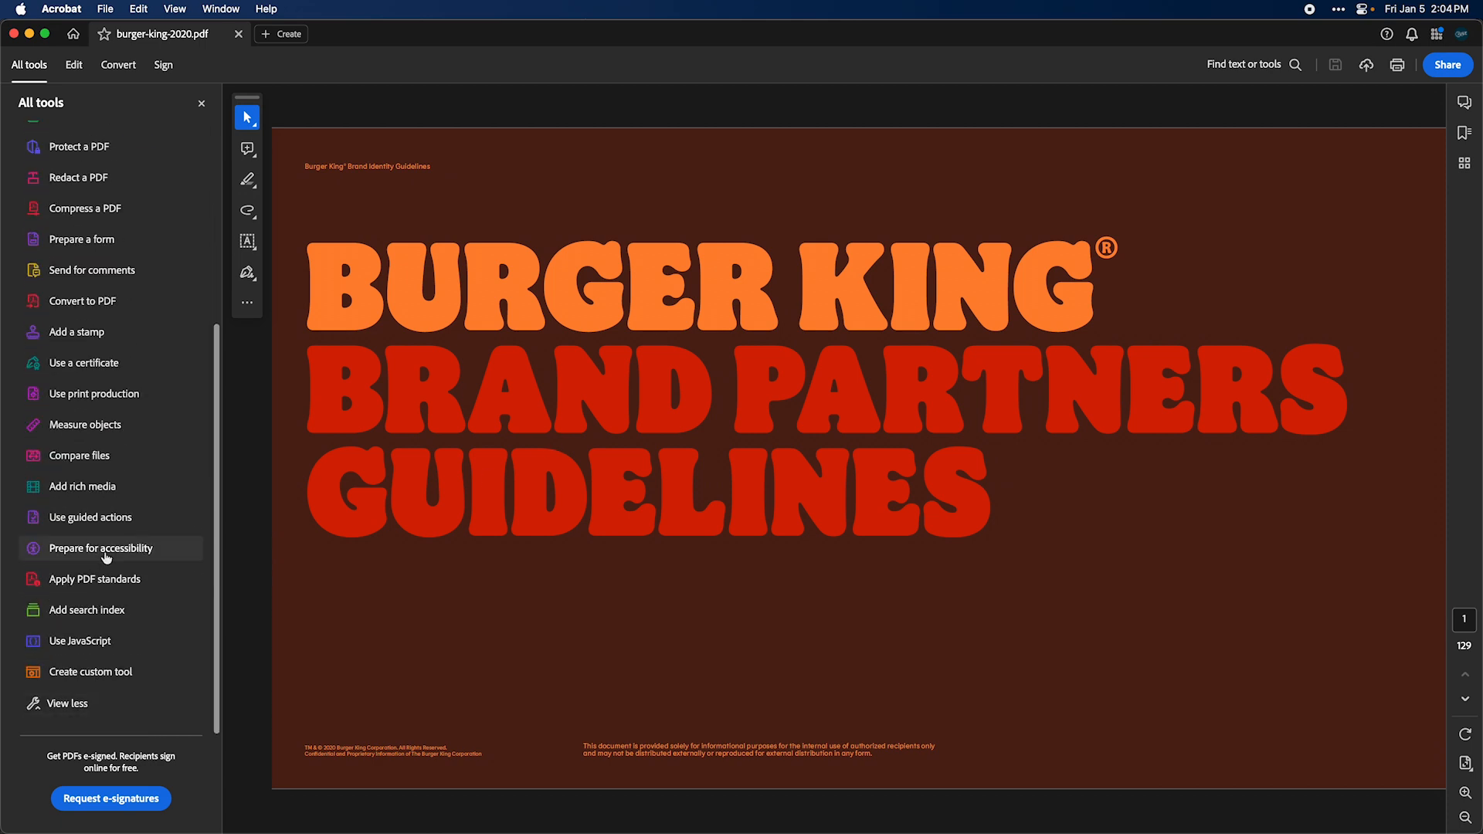
Run the Preflight 'Convert fonts to outlines' fixup and save it as burger-king-2020_3
click(93, 393)
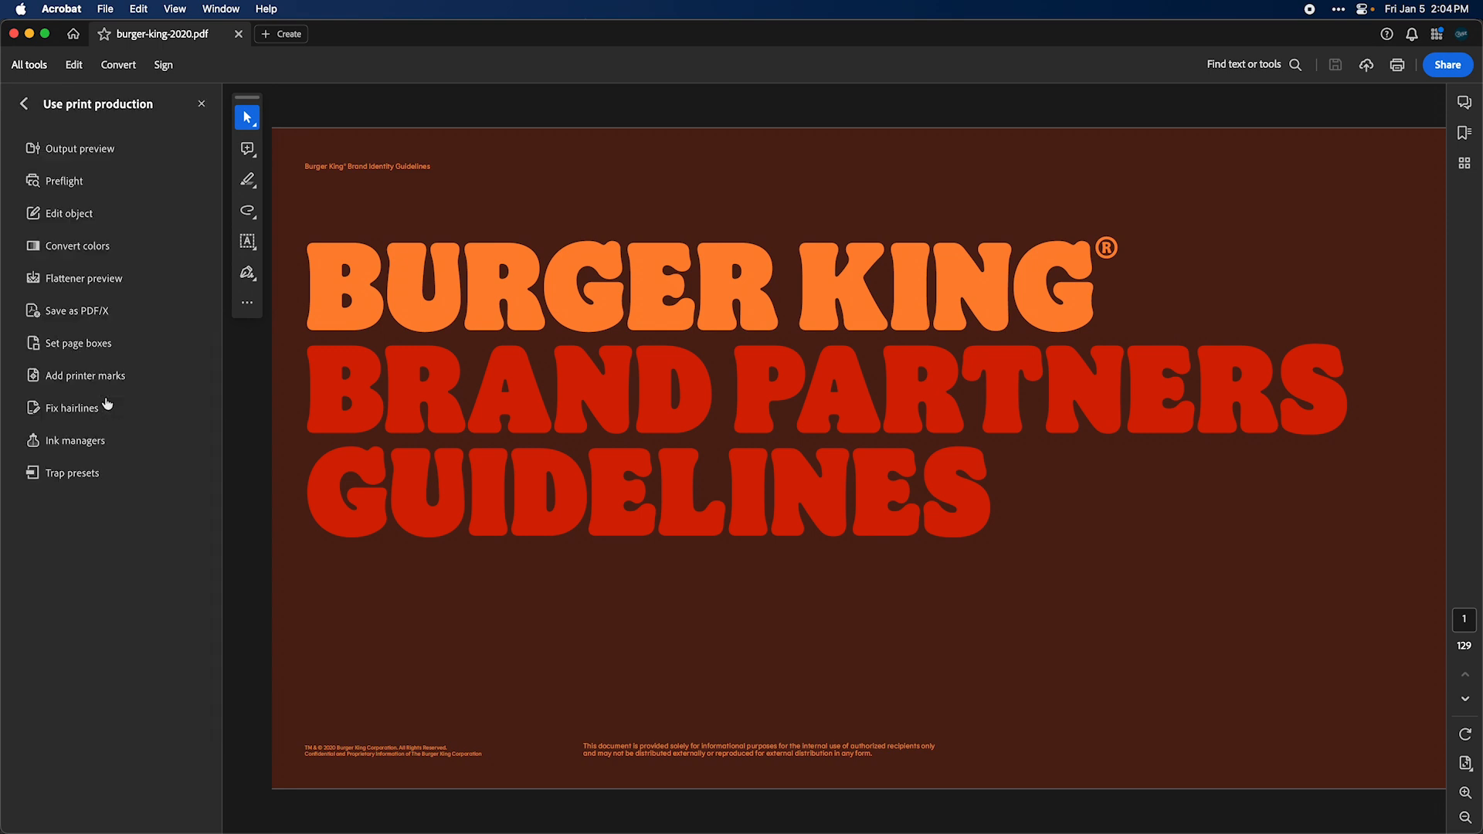
click(63, 181)
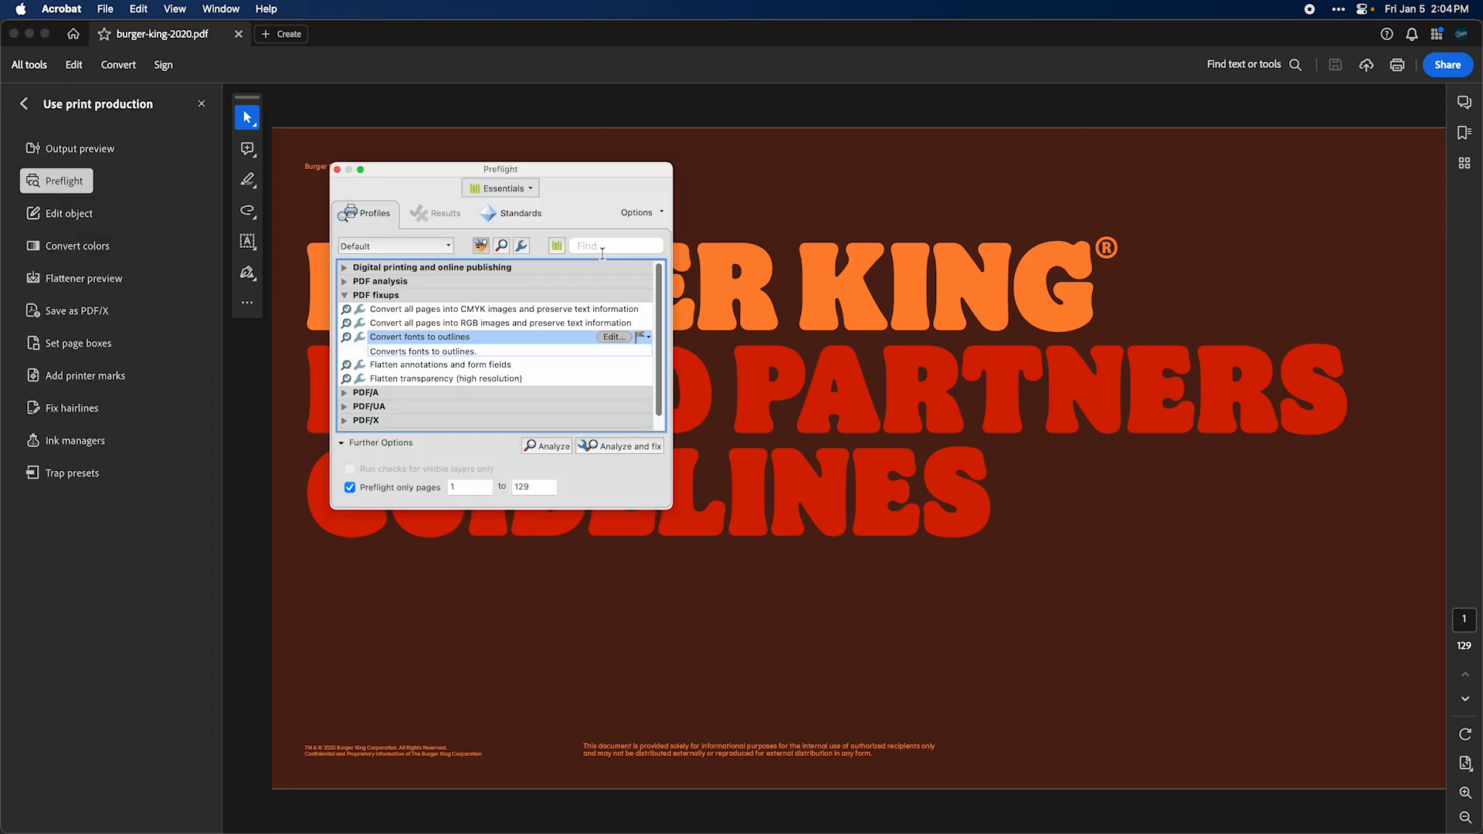
text(outline)
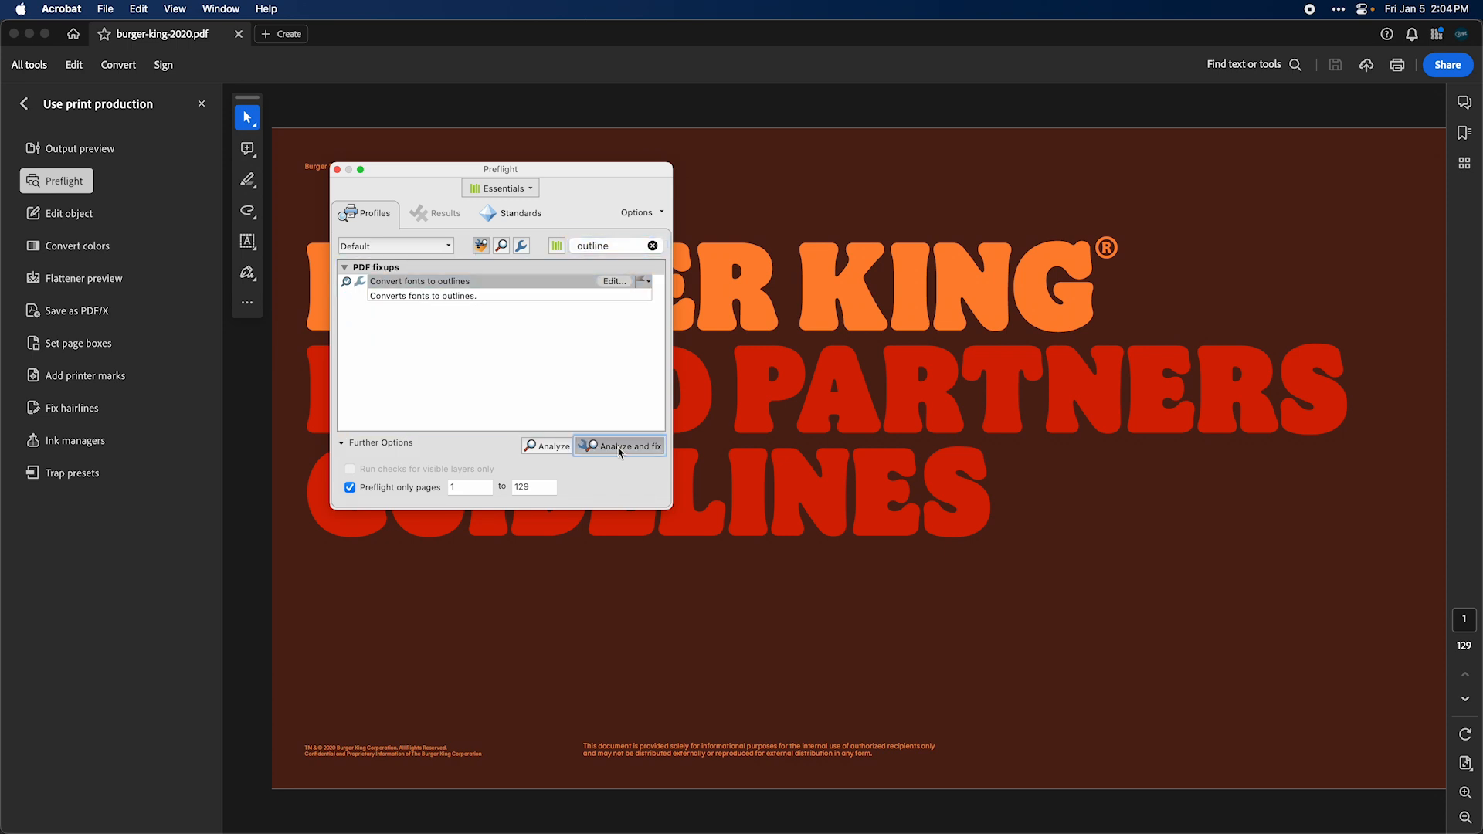
click(620, 446)
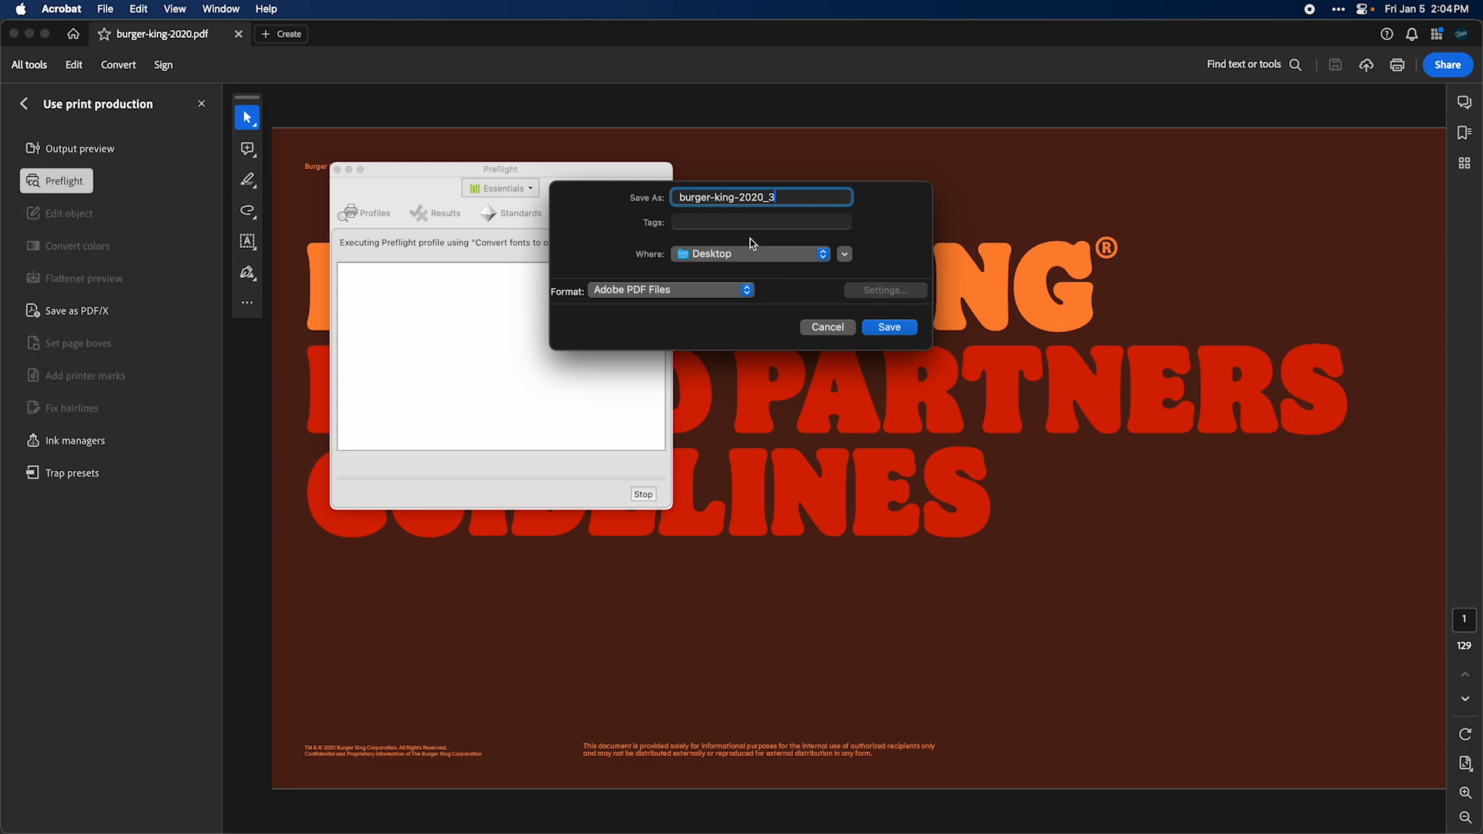
click(888, 326)
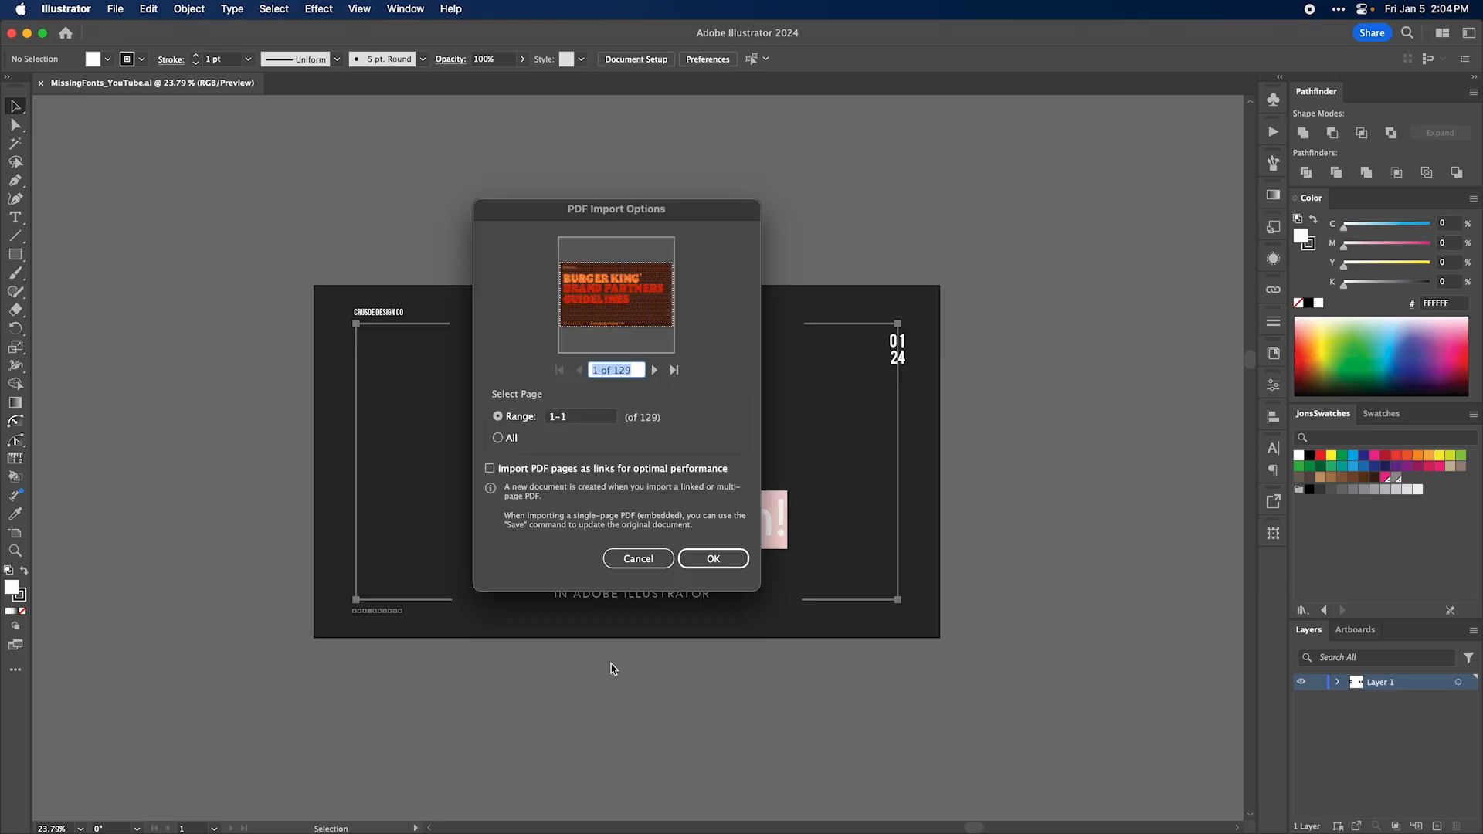
Import the outlined PDF into Illustrator, close it unsaved, and select the No Problem! line
click(712, 558)
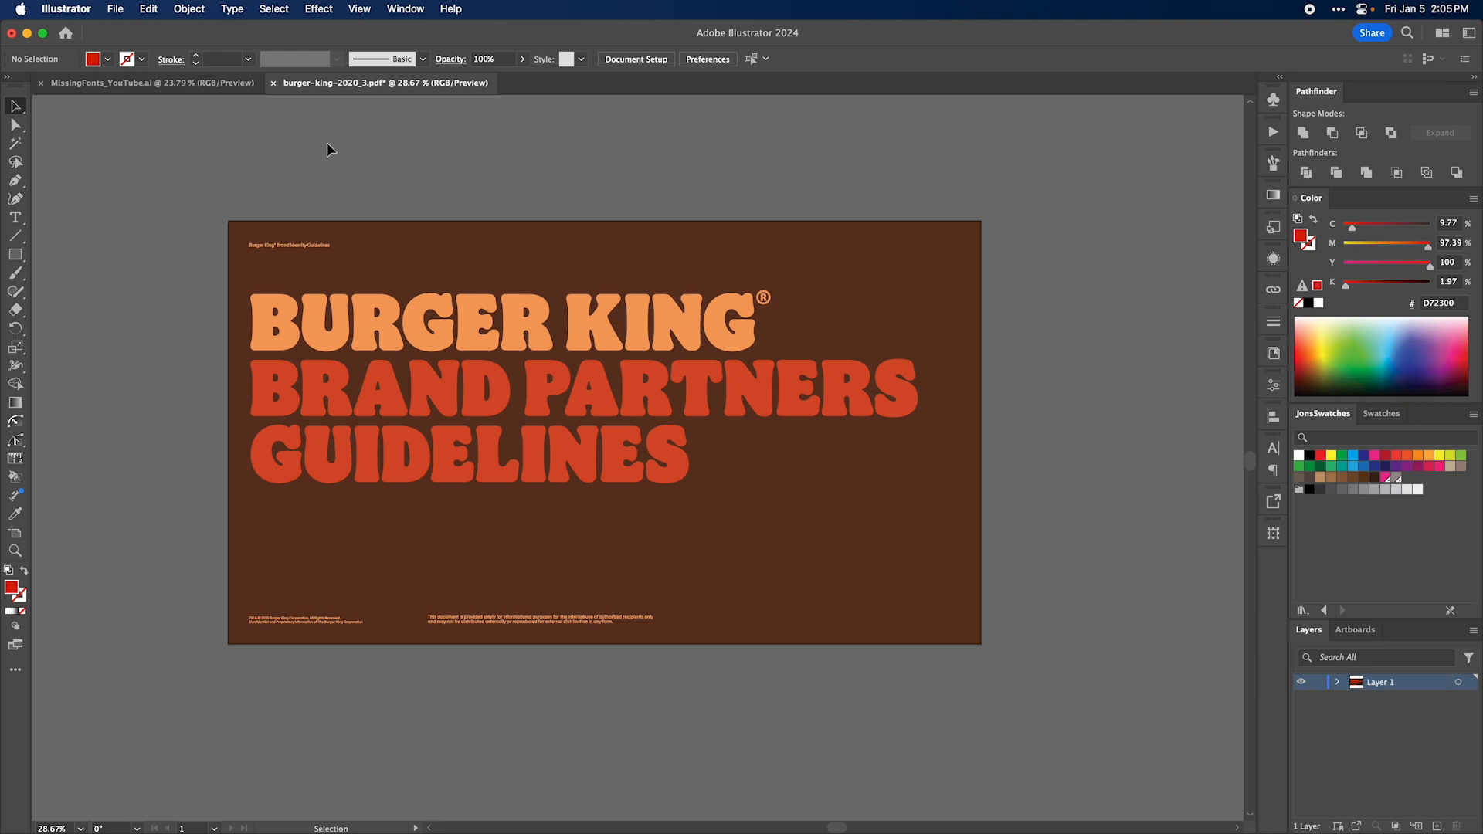
click(272, 83)
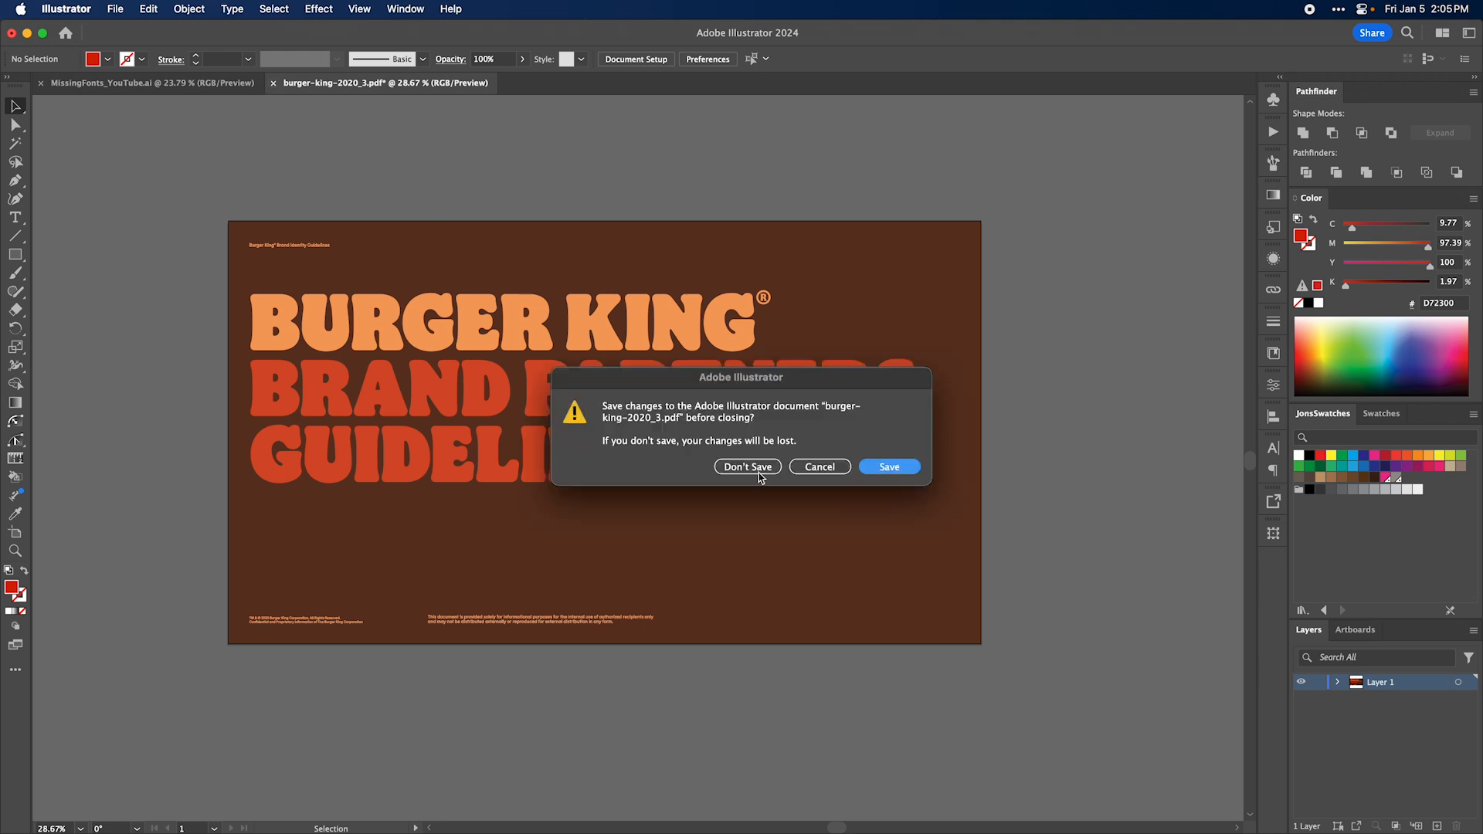
click(746, 467)
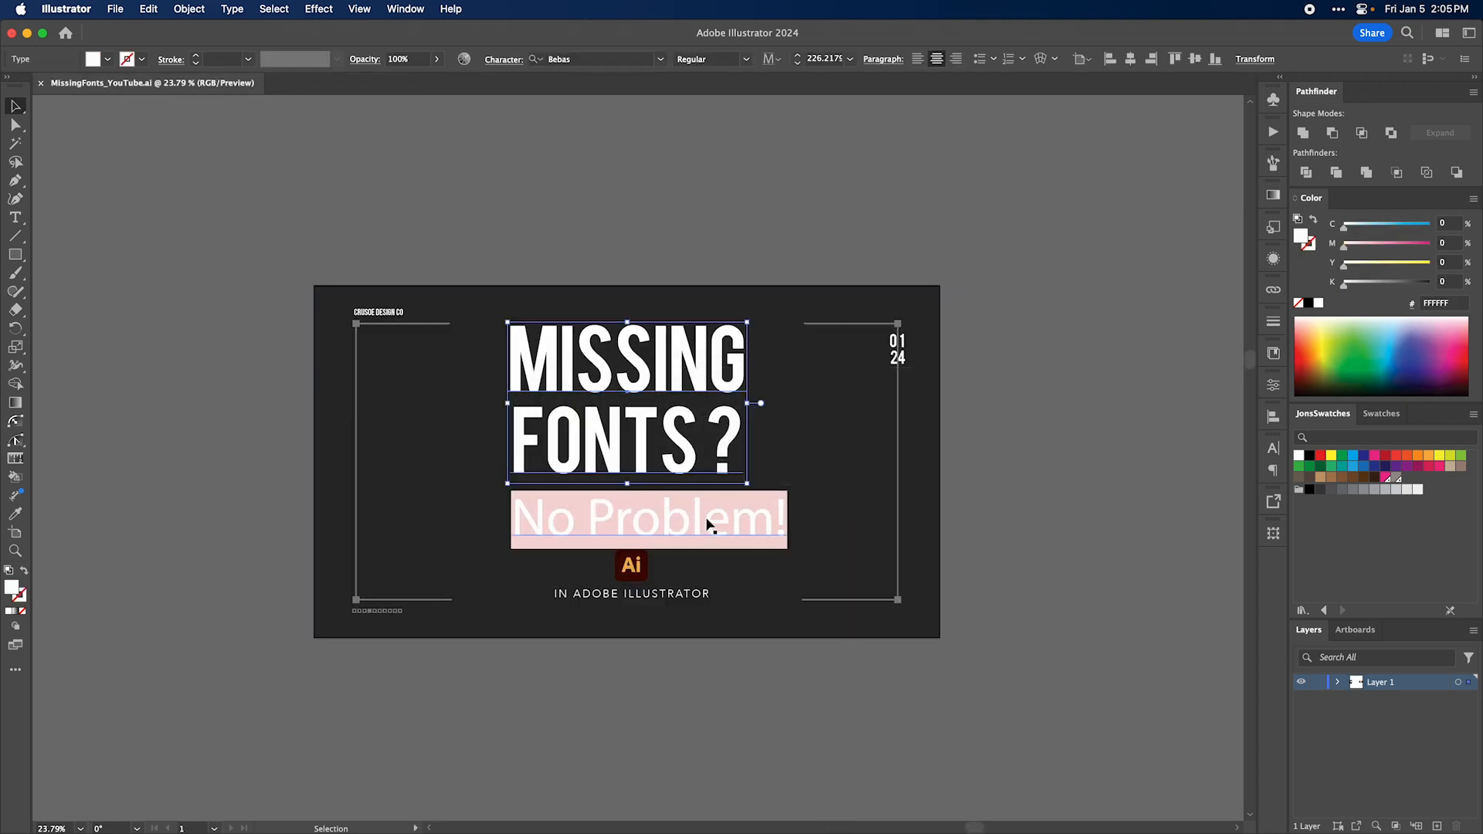
click(649, 518)
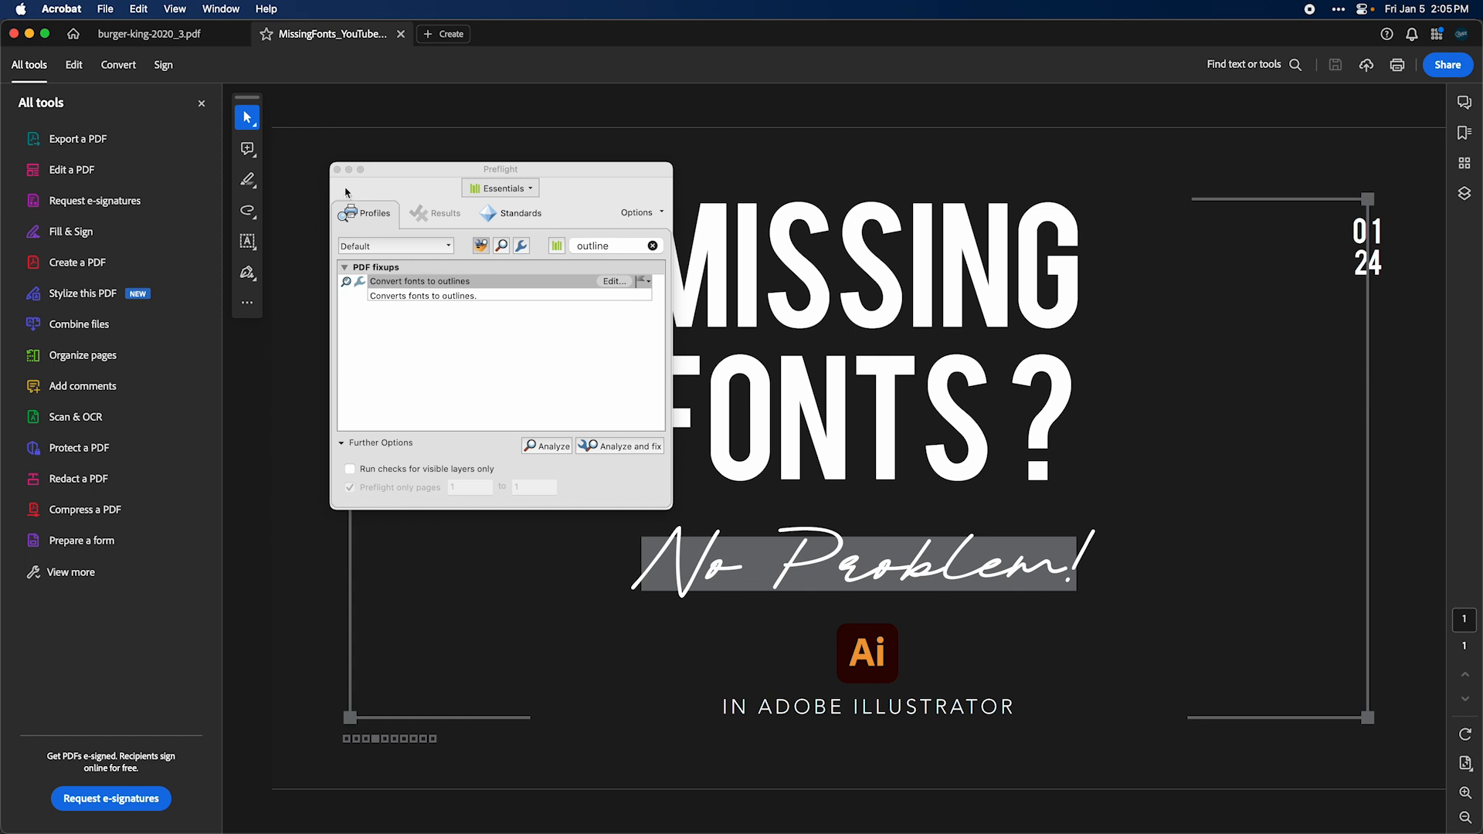
Reopen Preflight, convert MissingFonts_YouTube's fonts to outlines, and save MissingFonts_YouTube_2
click(337, 170)
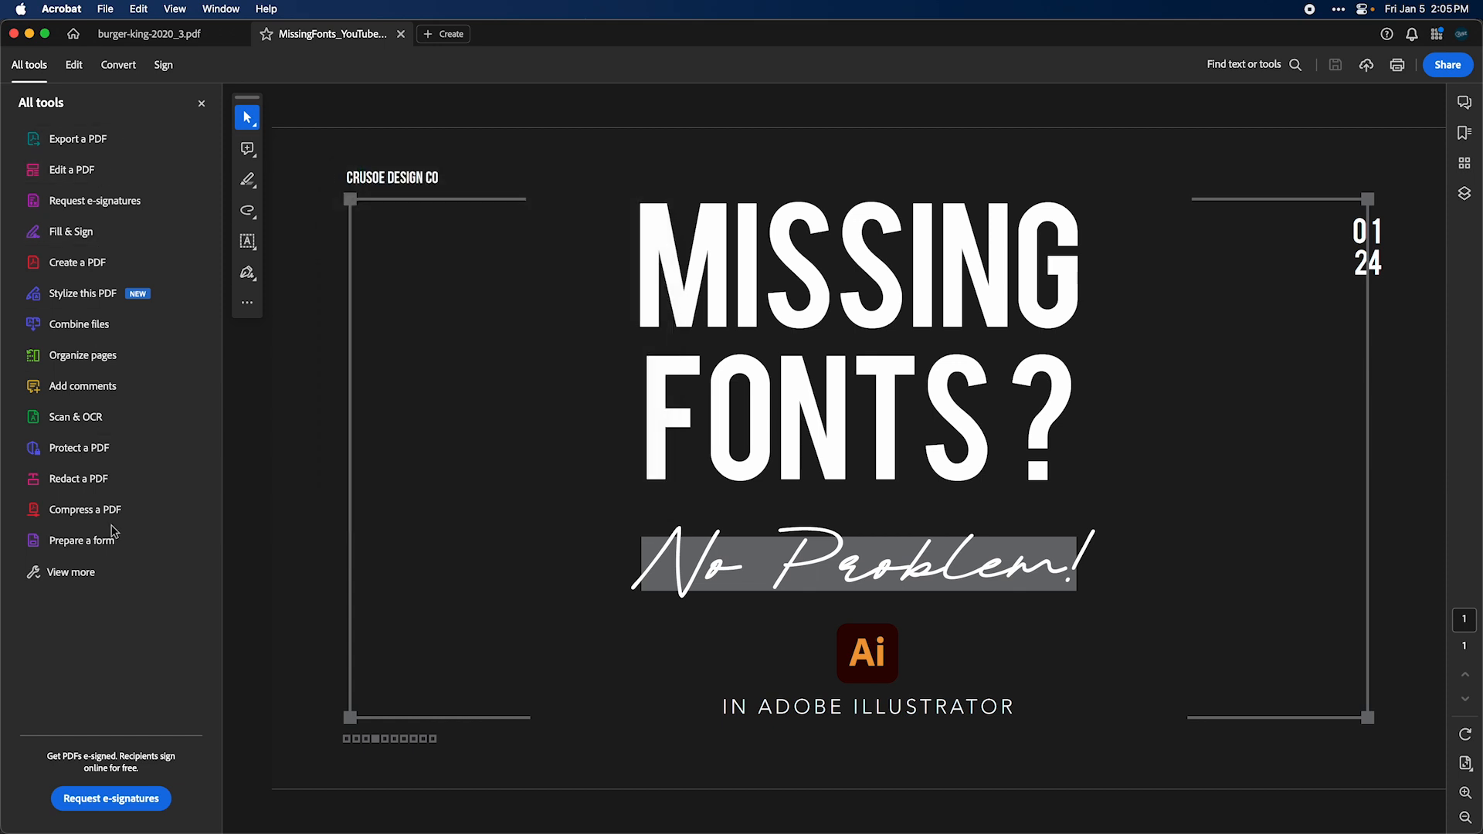
scroll(down, 3)
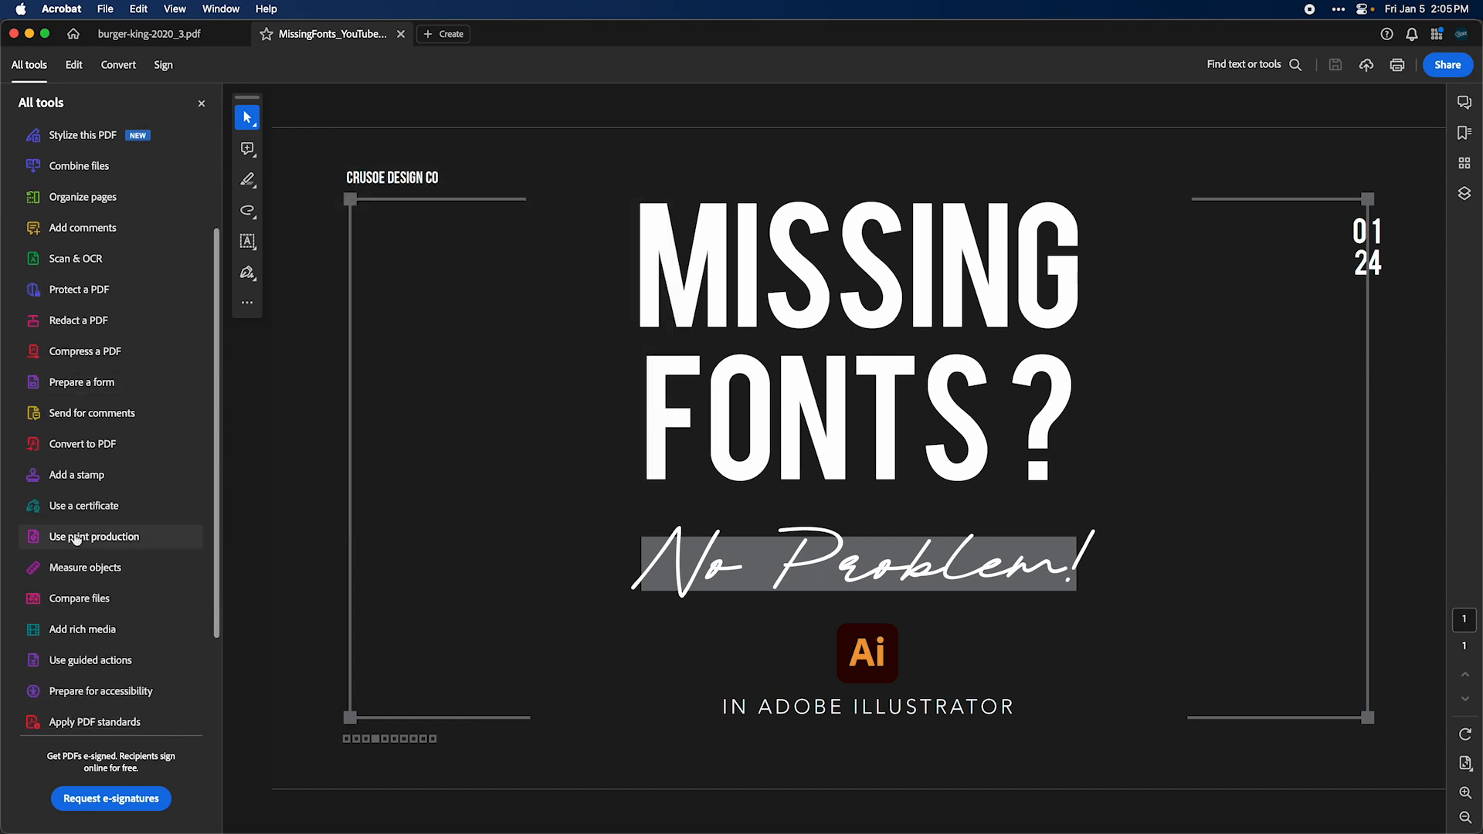
click(94, 536)
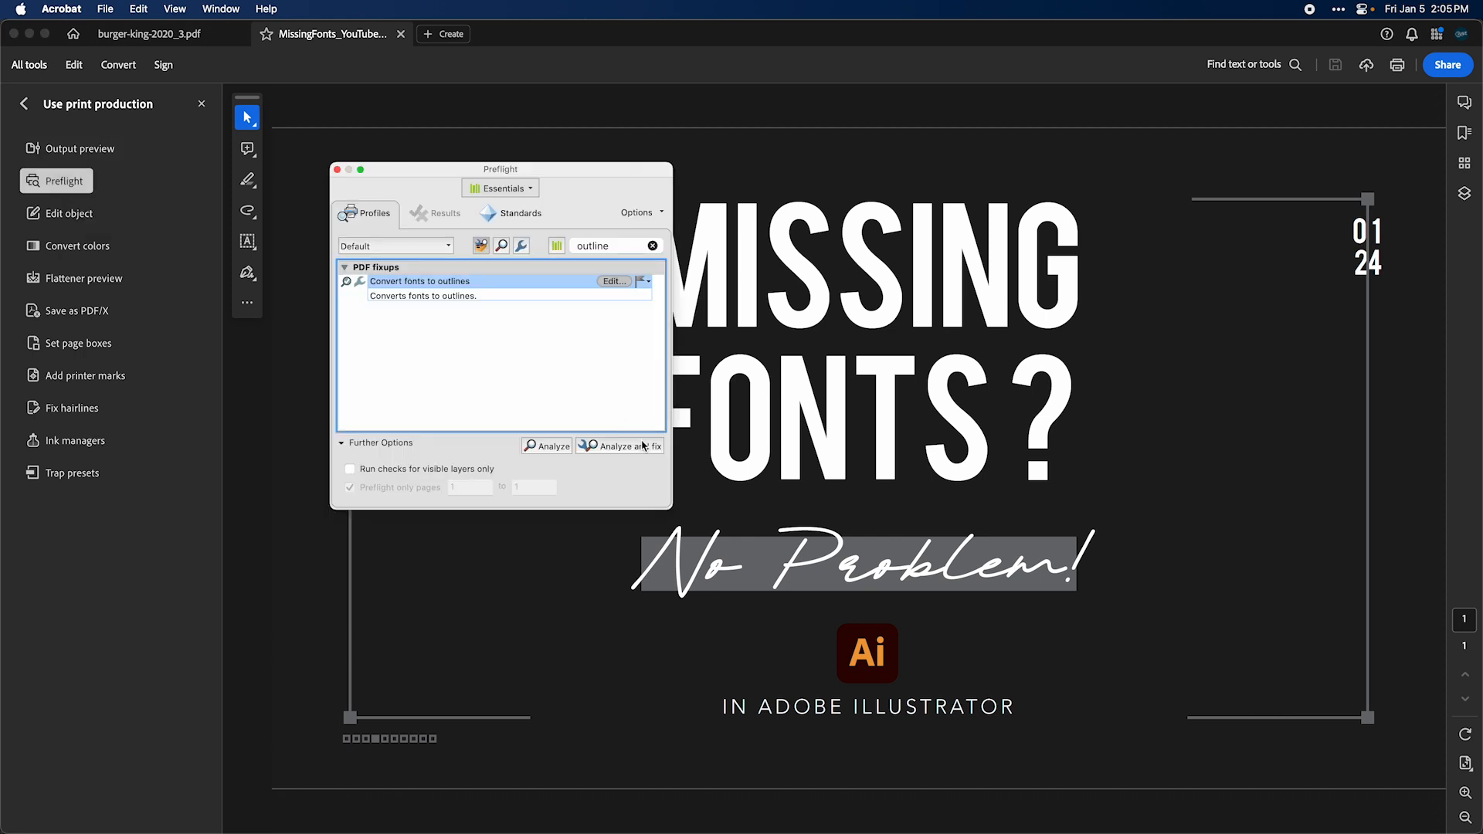
click(619, 445)
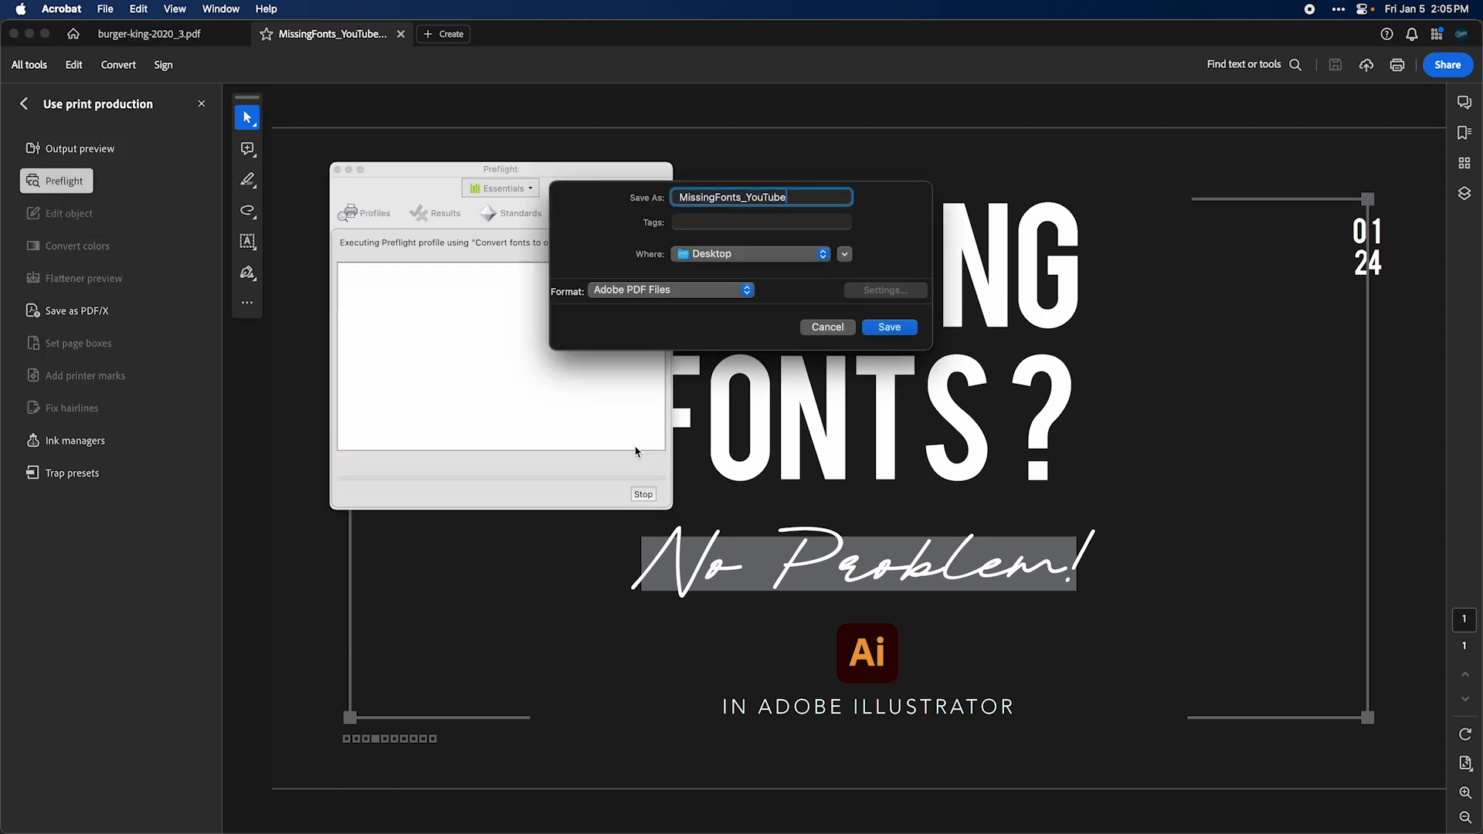
click(885, 326)
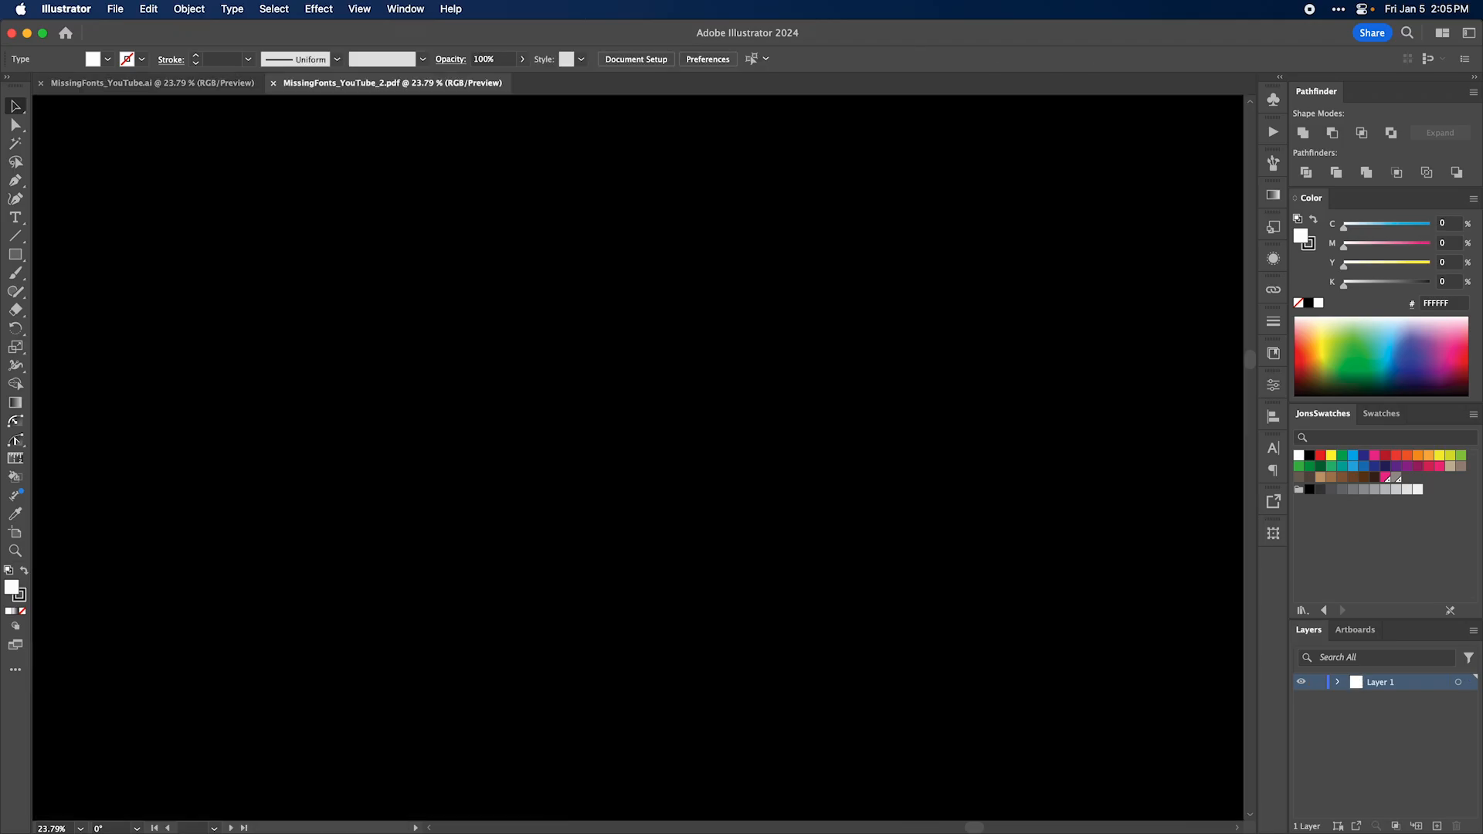
Inspect the No Problem! line in MissingFonts_YouTube_2, then create a blank document
click(648, 518)
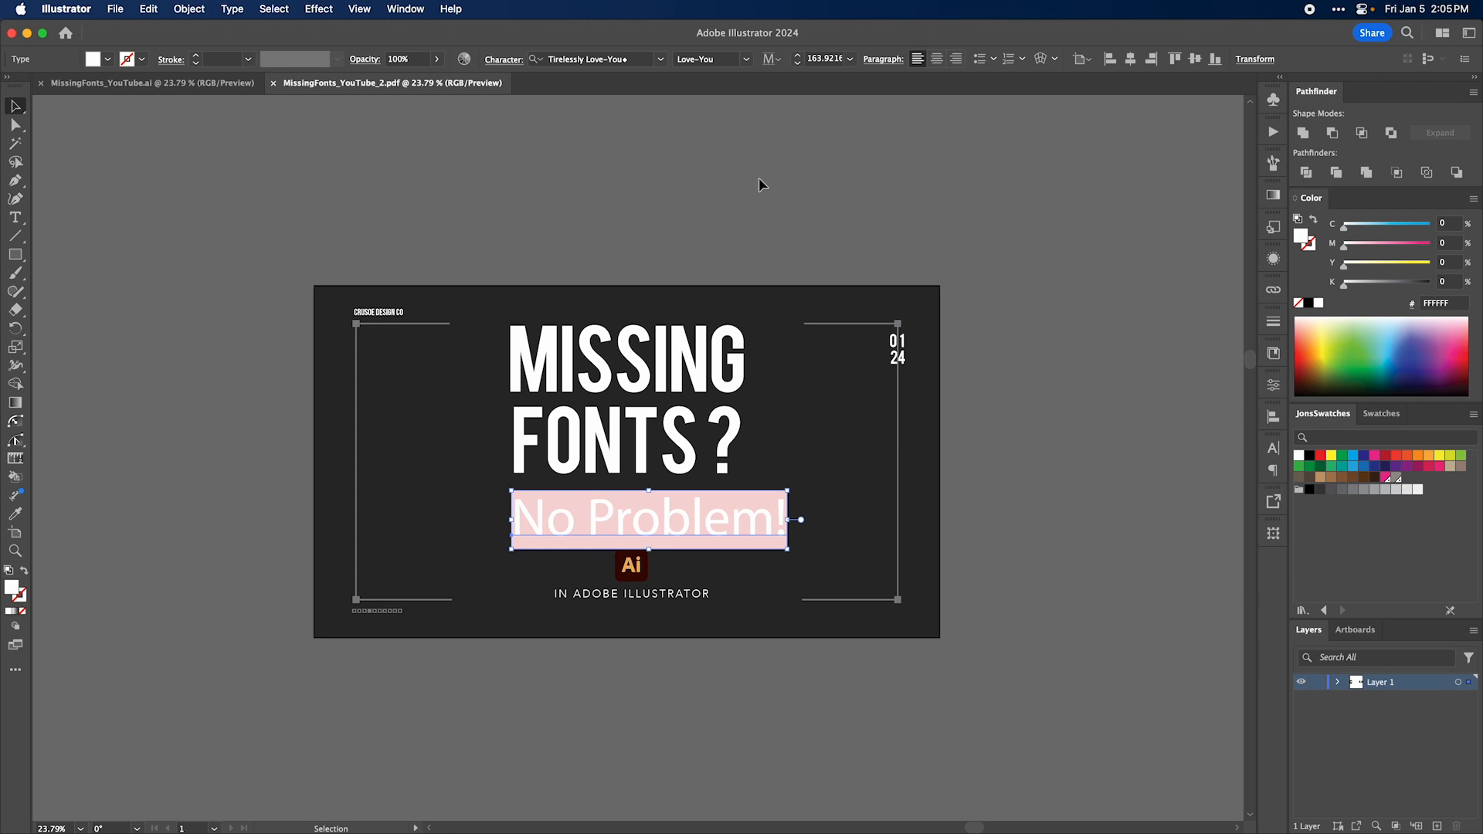
mouse_move(258, 140)
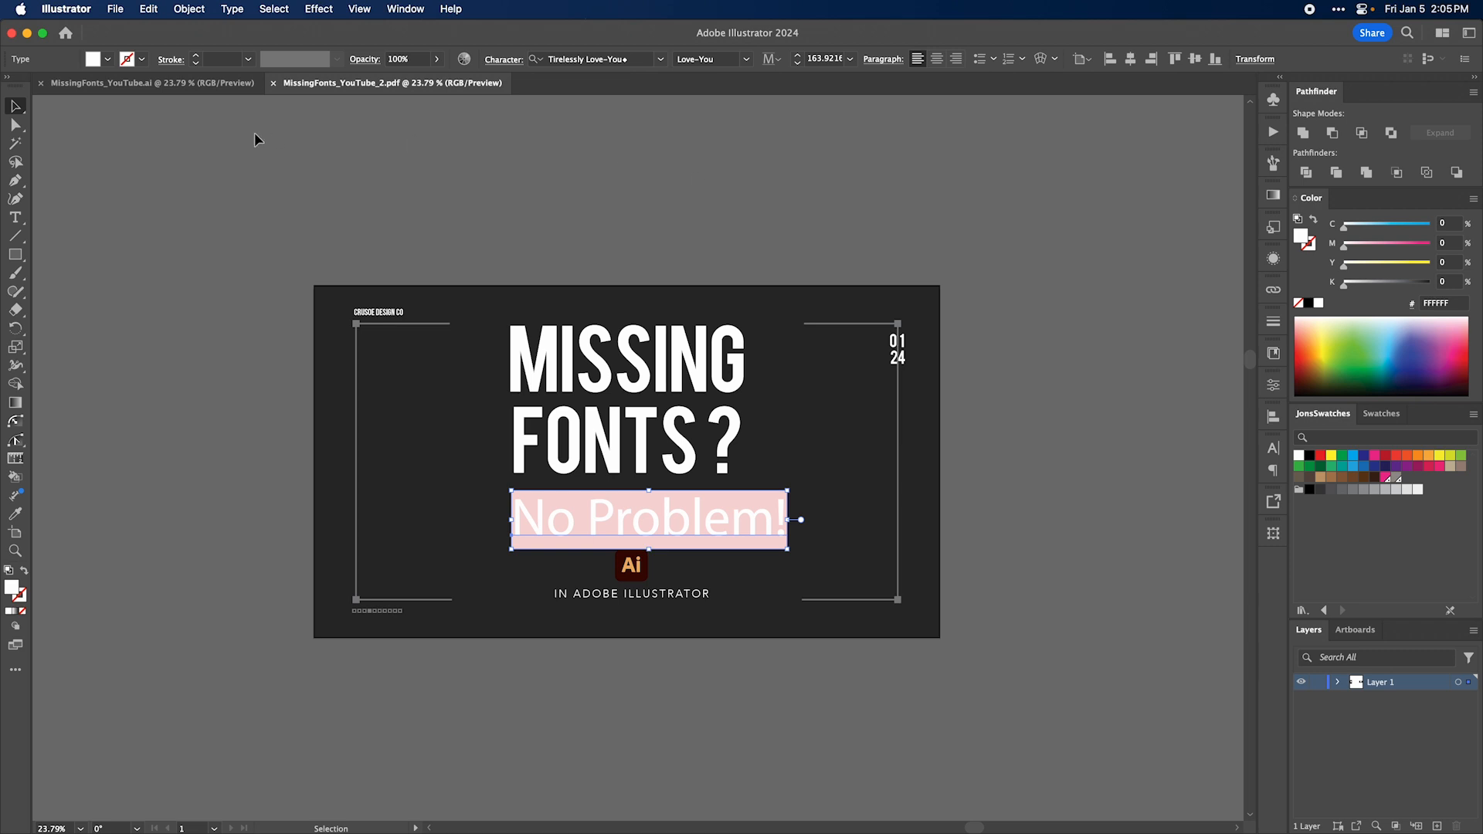
click(274, 83)
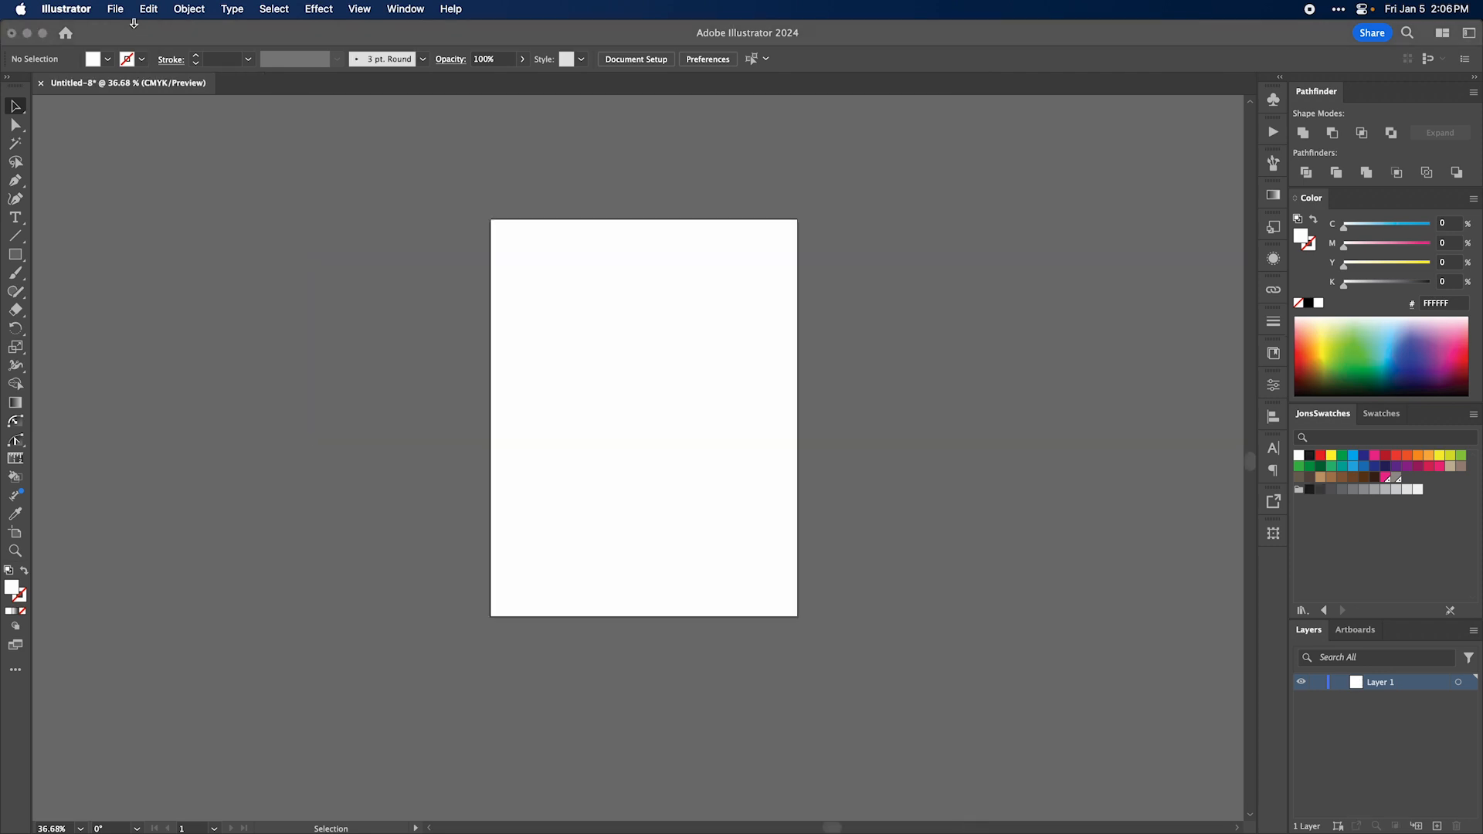
Place burger-king-2020.pdf and flatten its transparency with all text converted to outlines
click(114, 8)
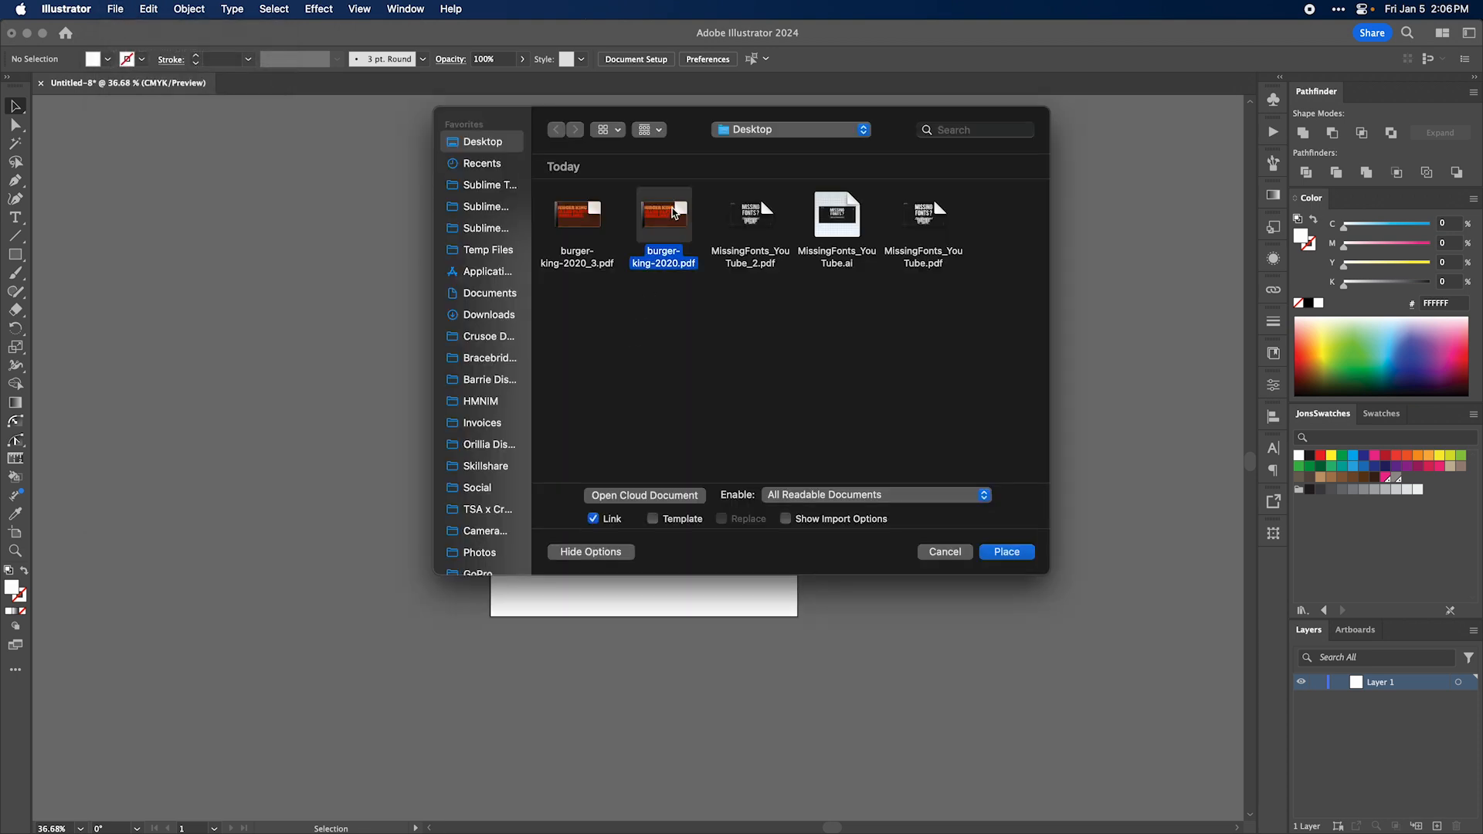
click(1005, 551)
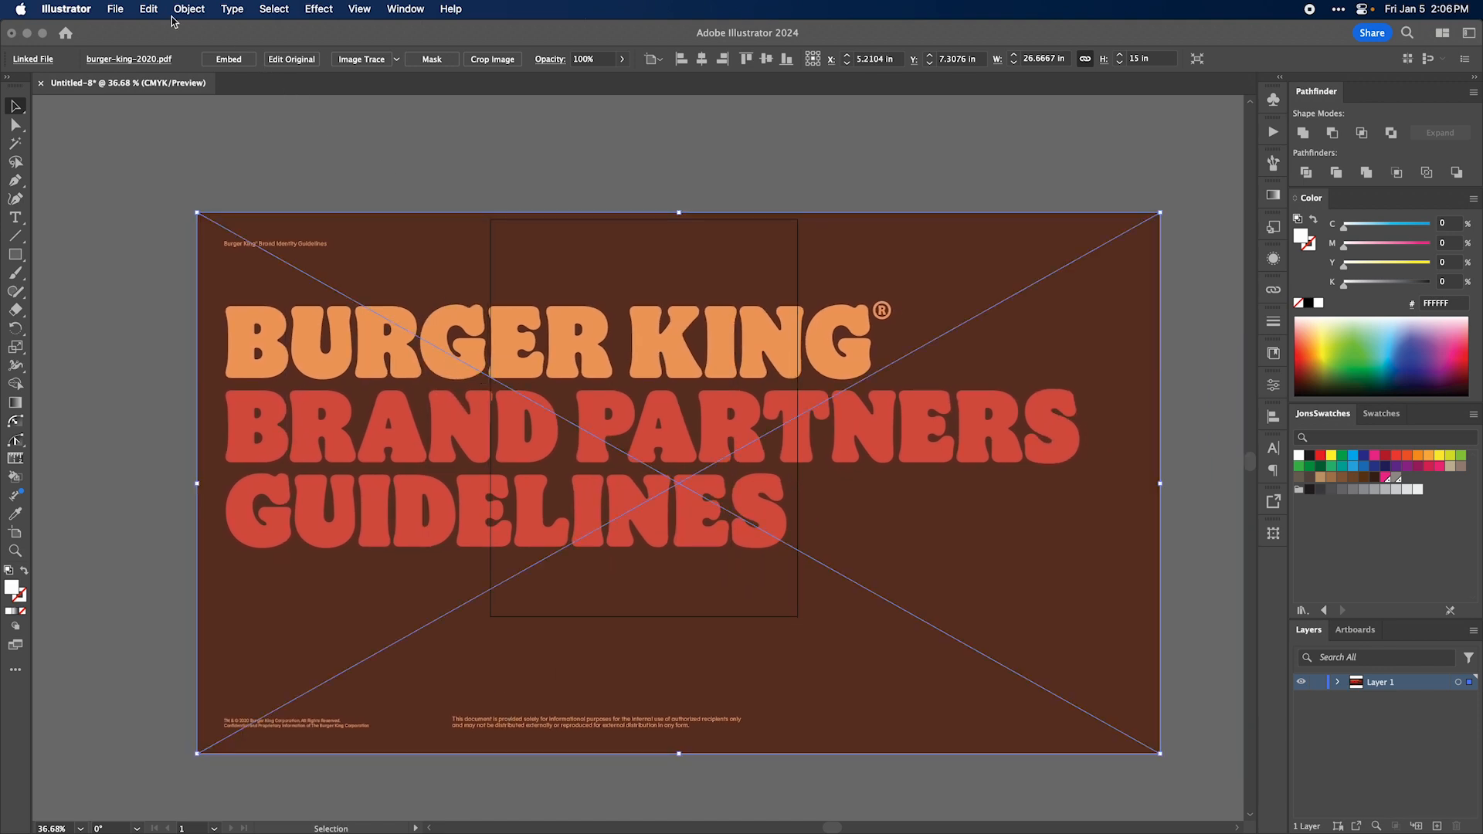
click(189, 8)
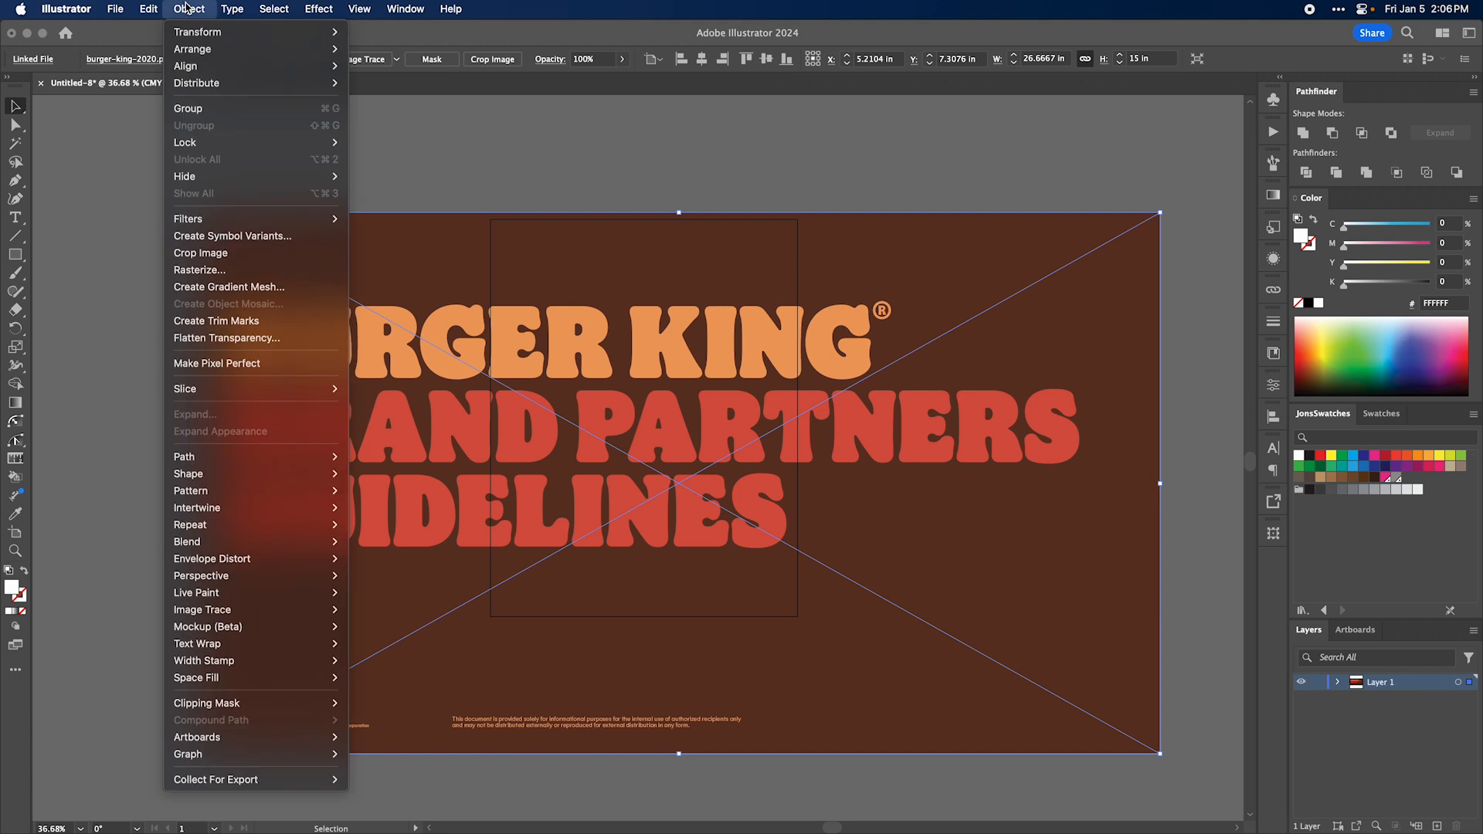
click(227, 338)
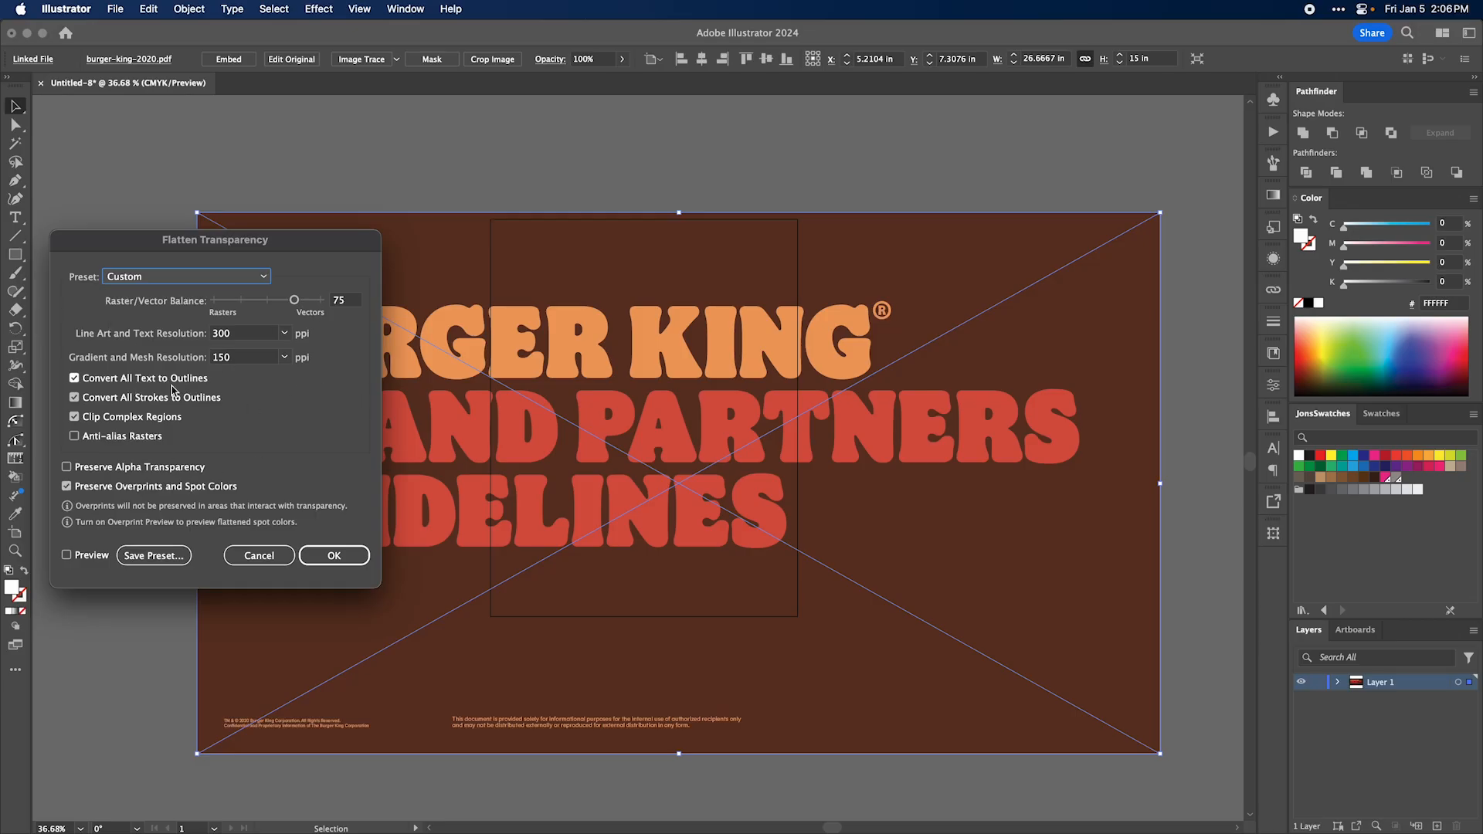
click(333, 555)
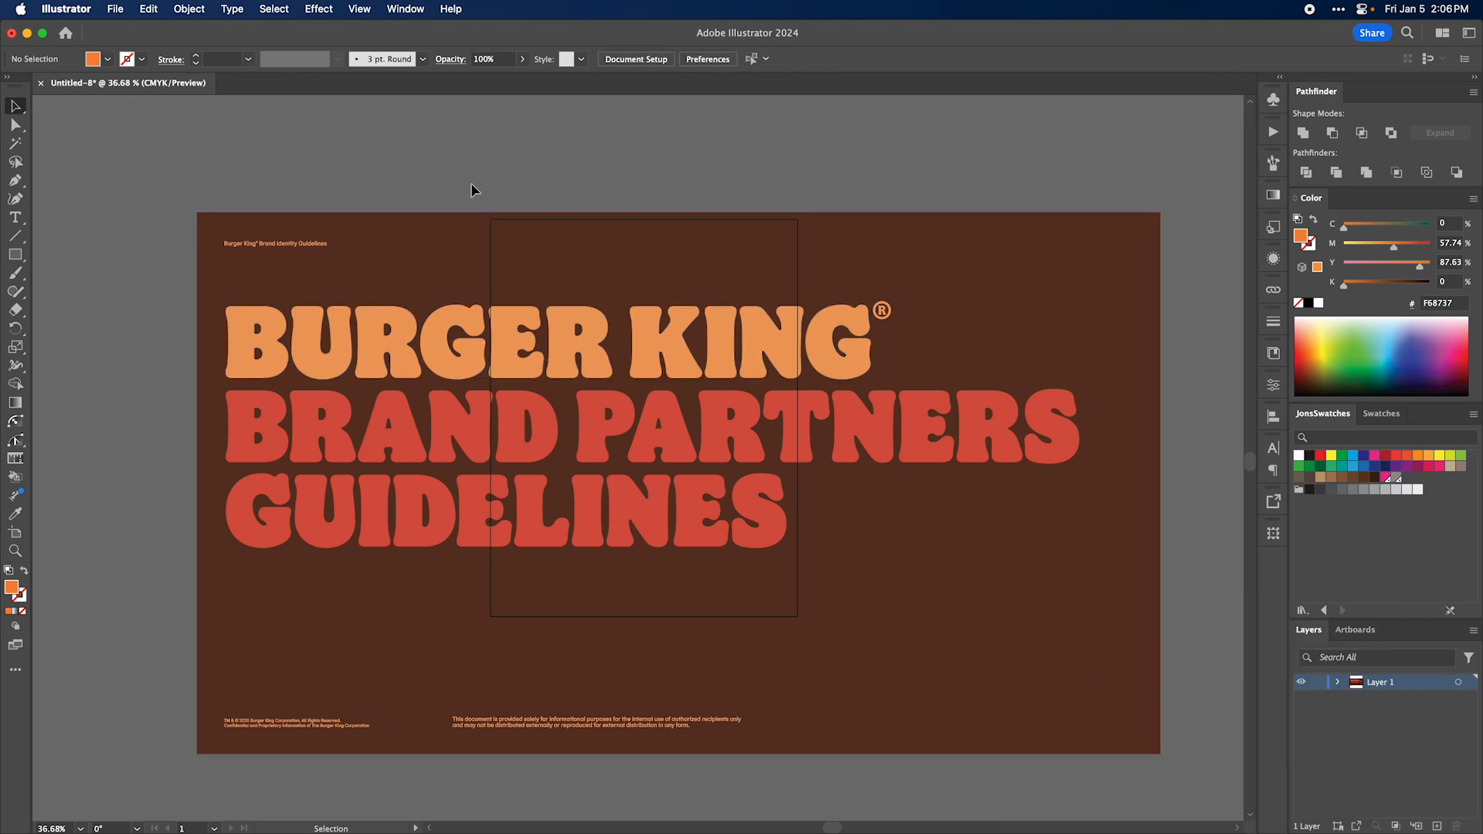
Place MissingFonts_YouTube.pdf below the Burger King art, flatten it, and check the No Problem! lettering
click(114, 9)
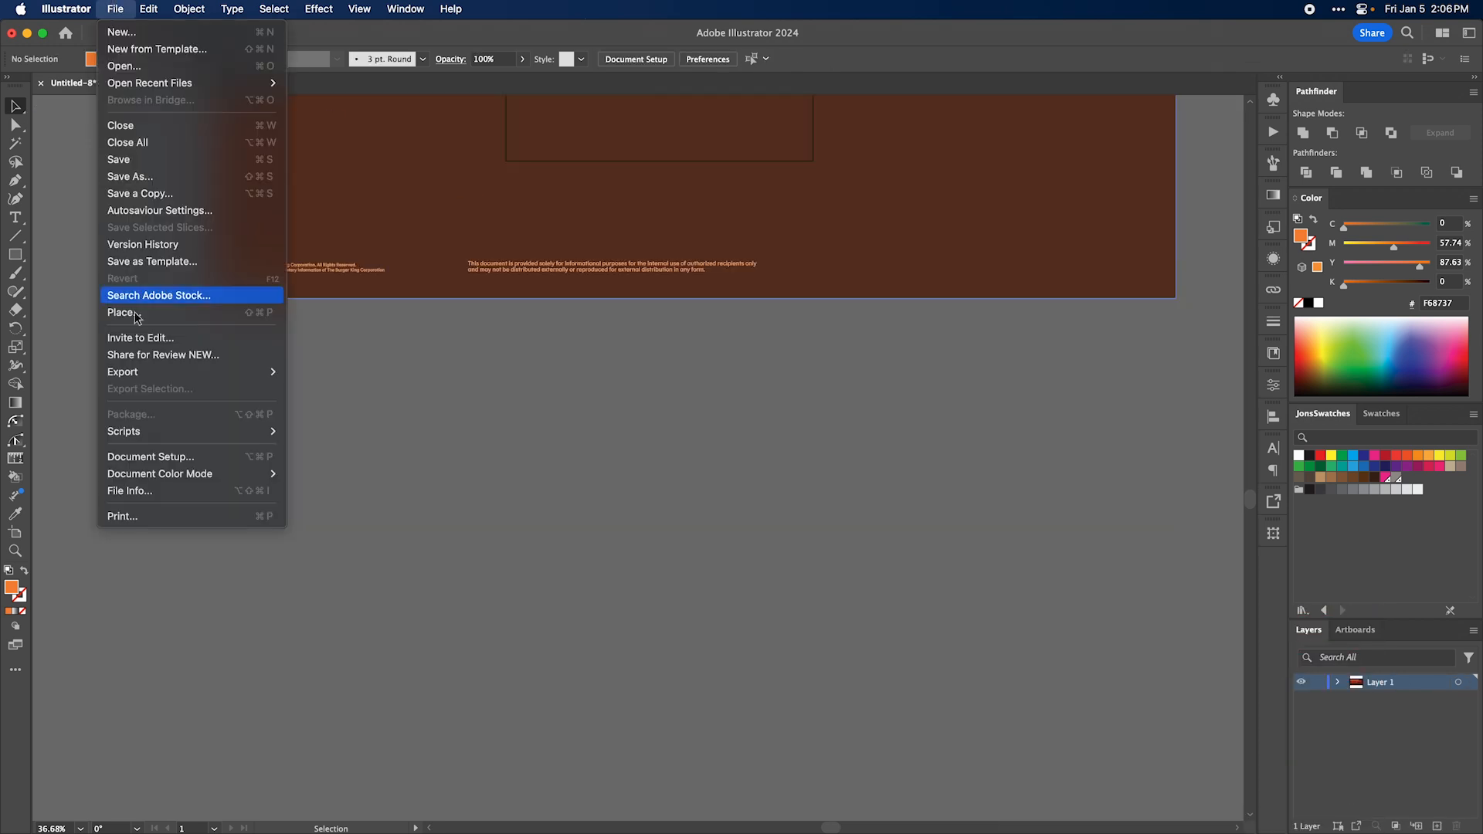
click(122, 312)
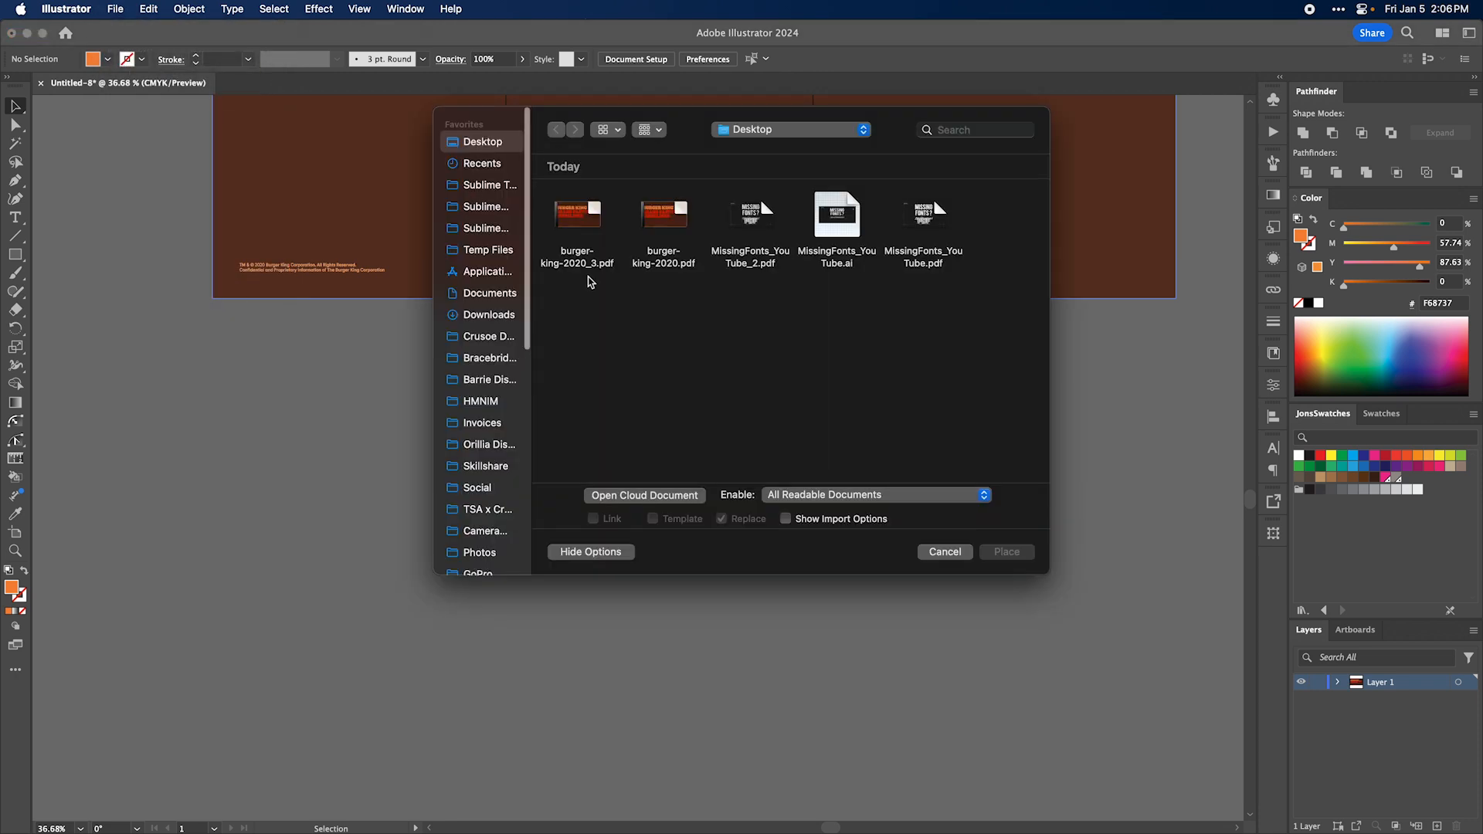
click(923, 214)
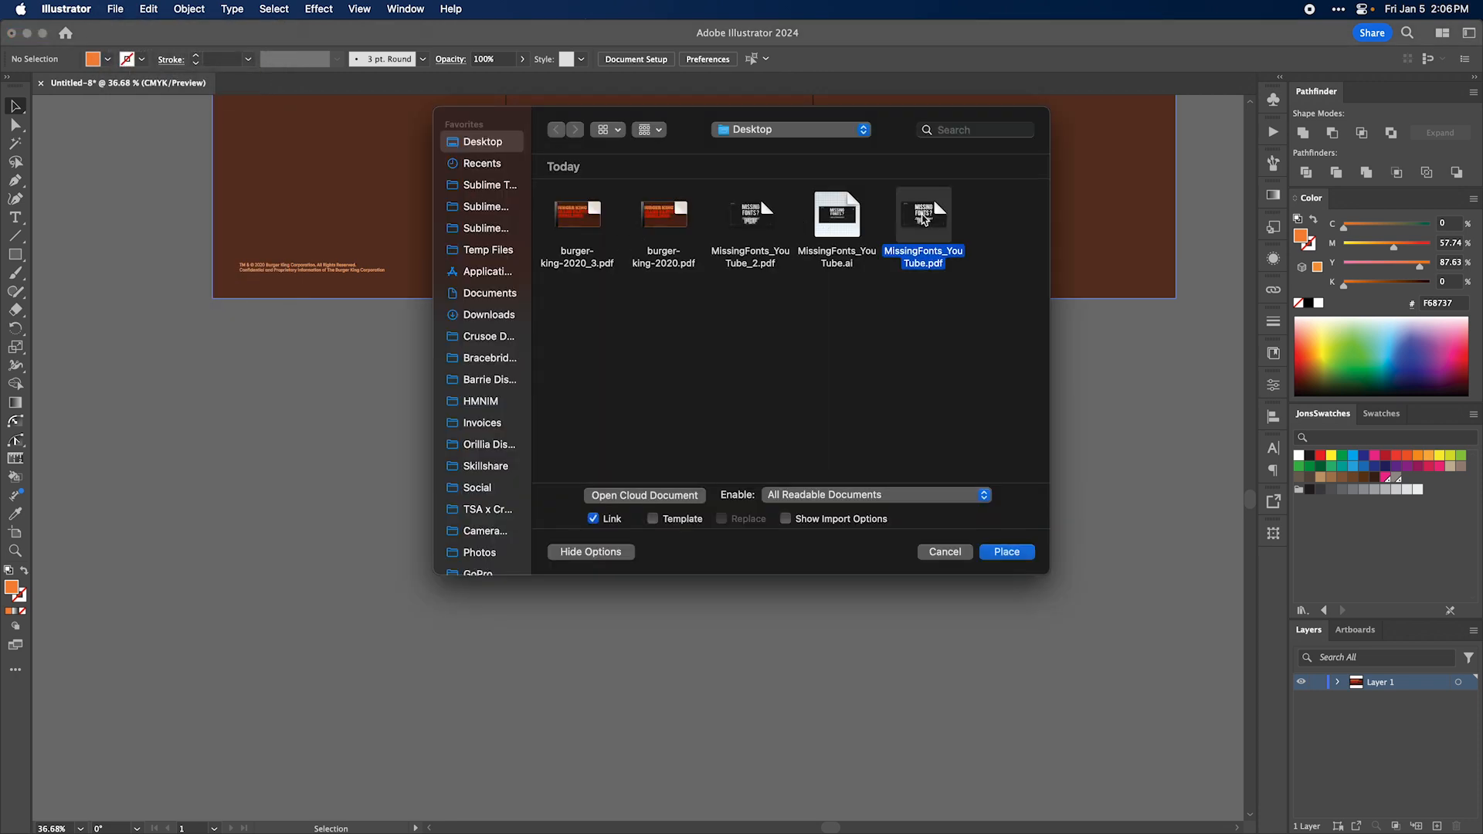
click(1005, 551)
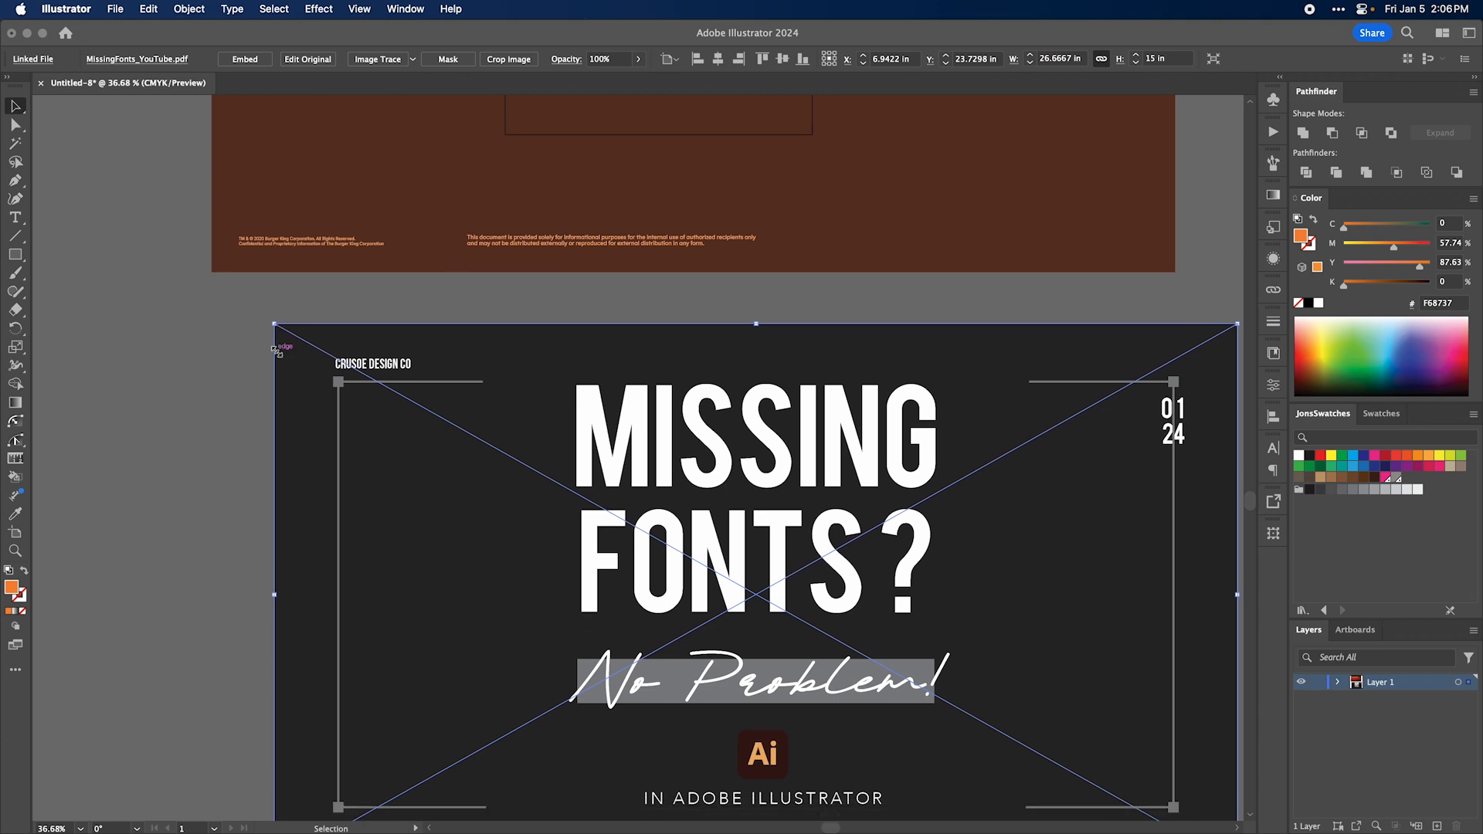
click(189, 8)
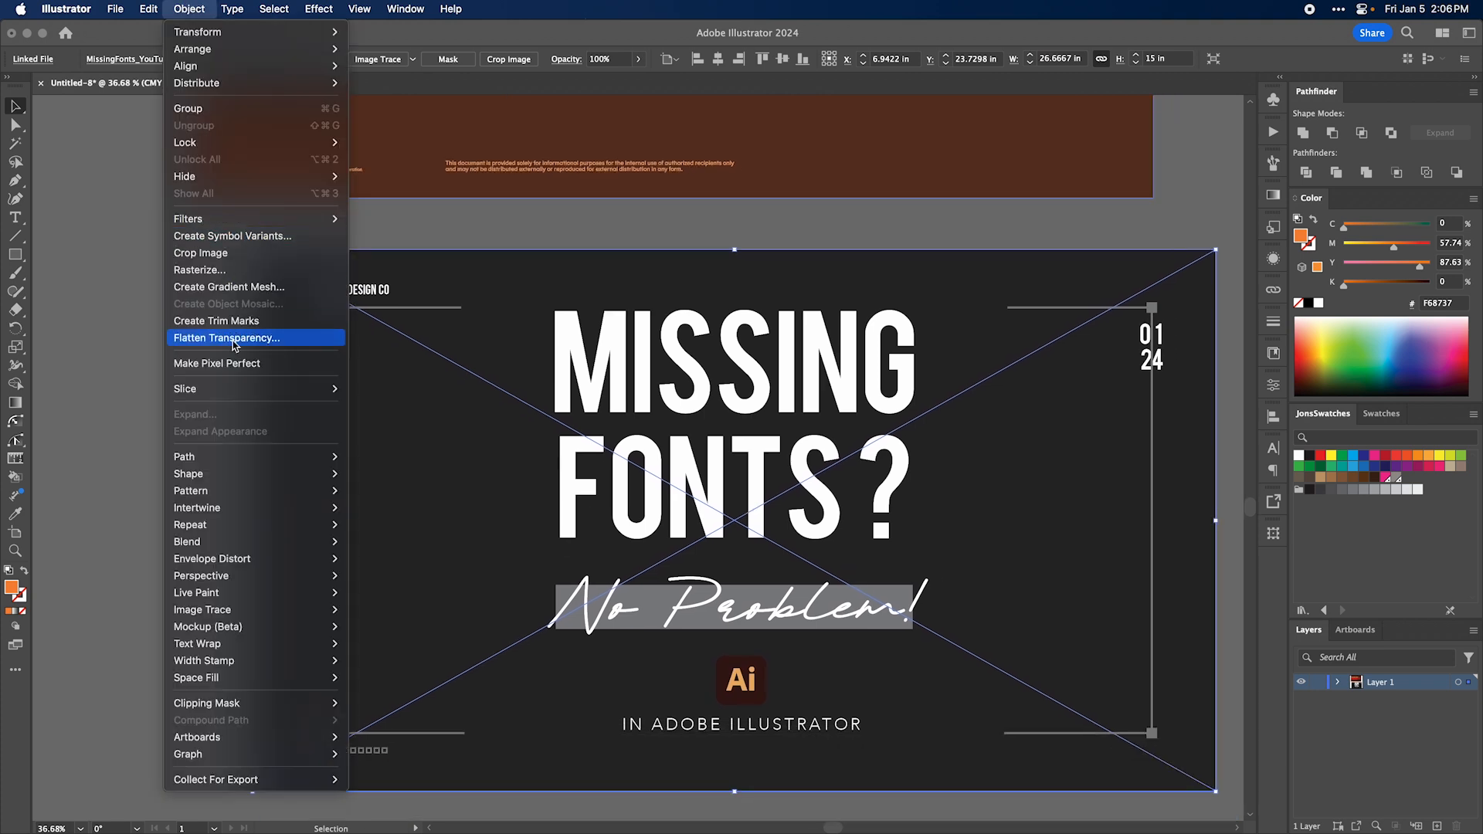
click(227, 337)
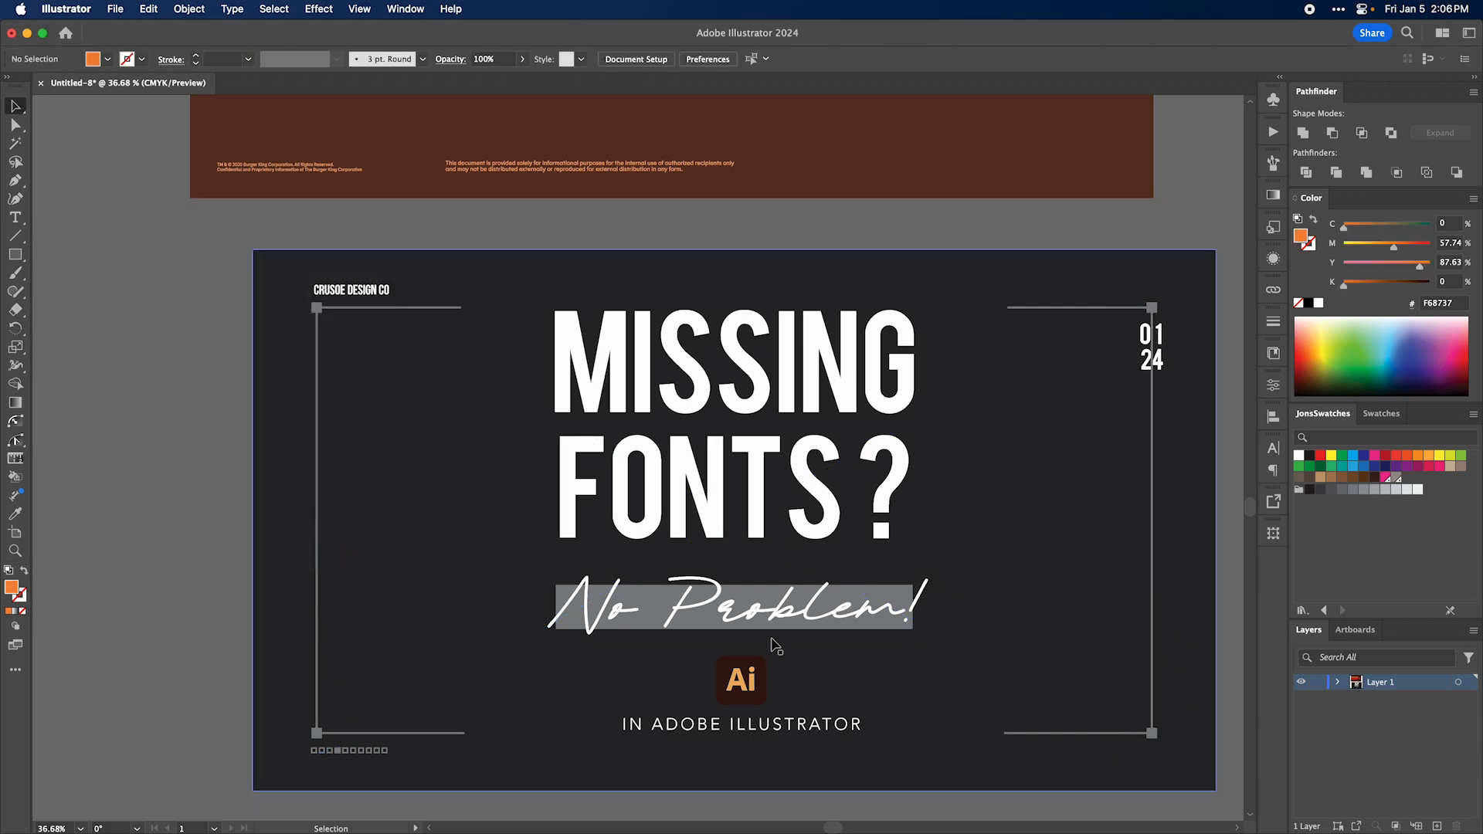
double_click(737, 605)
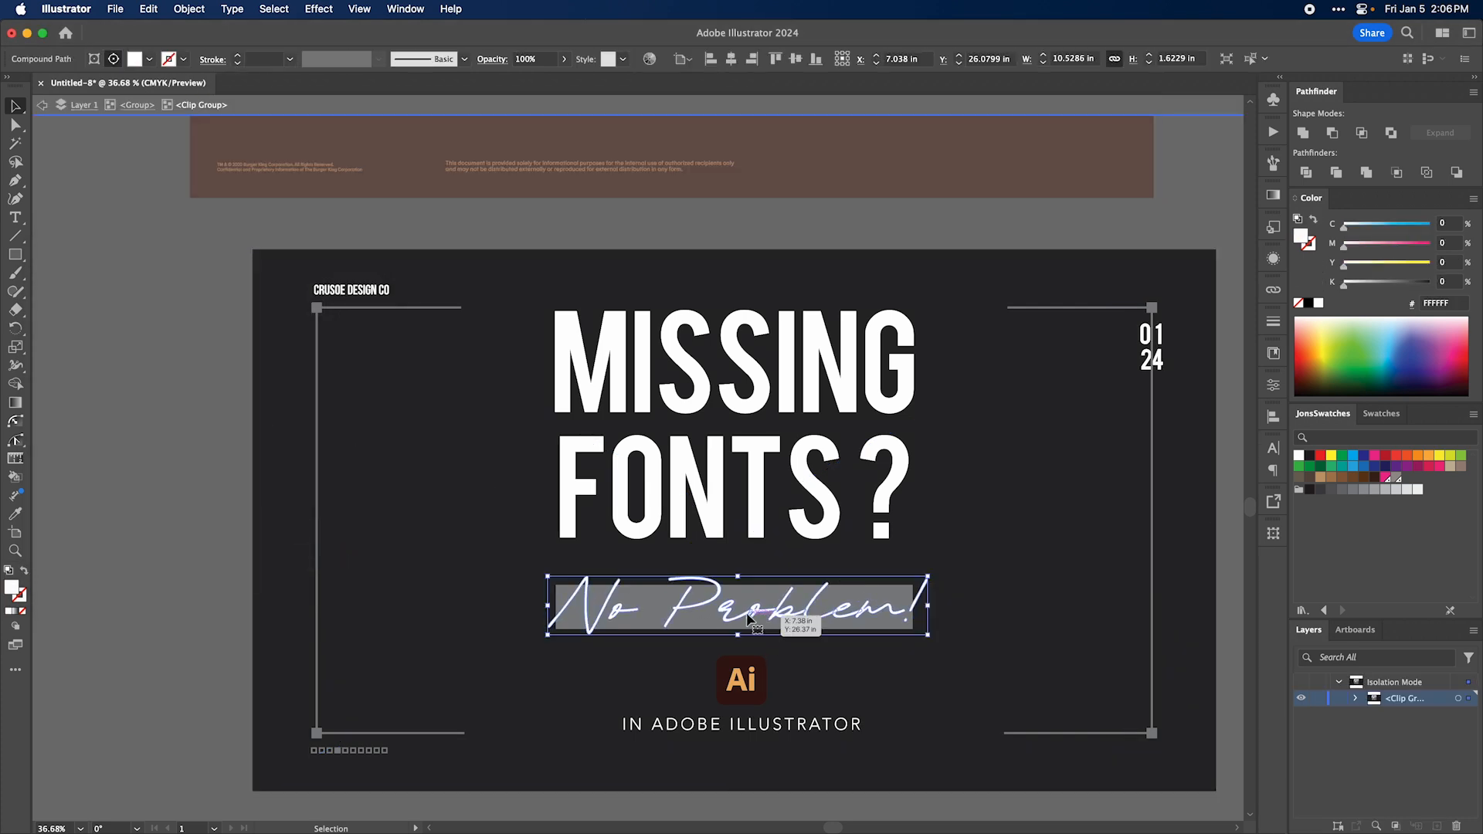